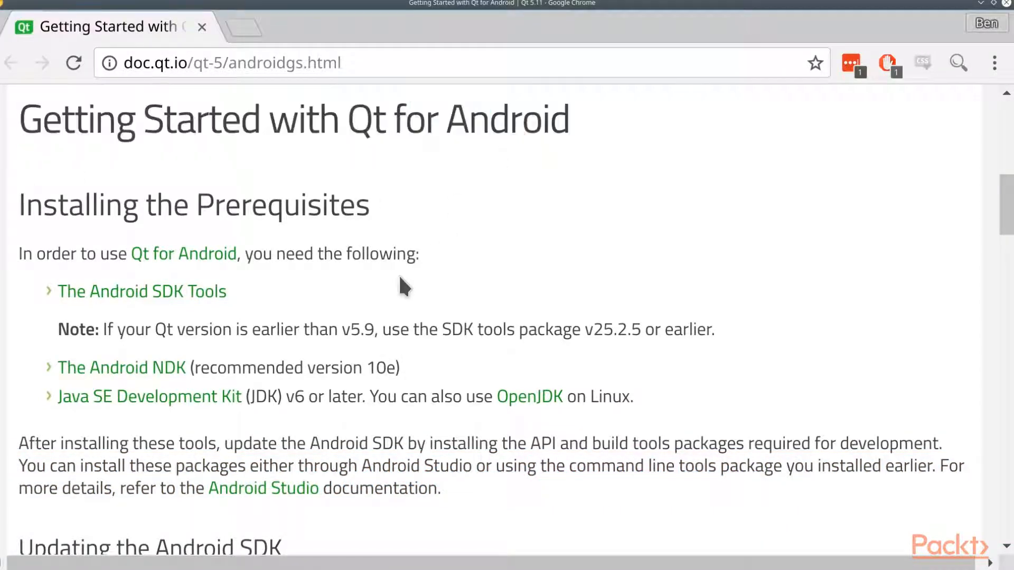
Step: Search 'download android studio' in a new tab and scroll to the command-line tools packages
{"action": "double_click", "coordinate": [215, 368]}
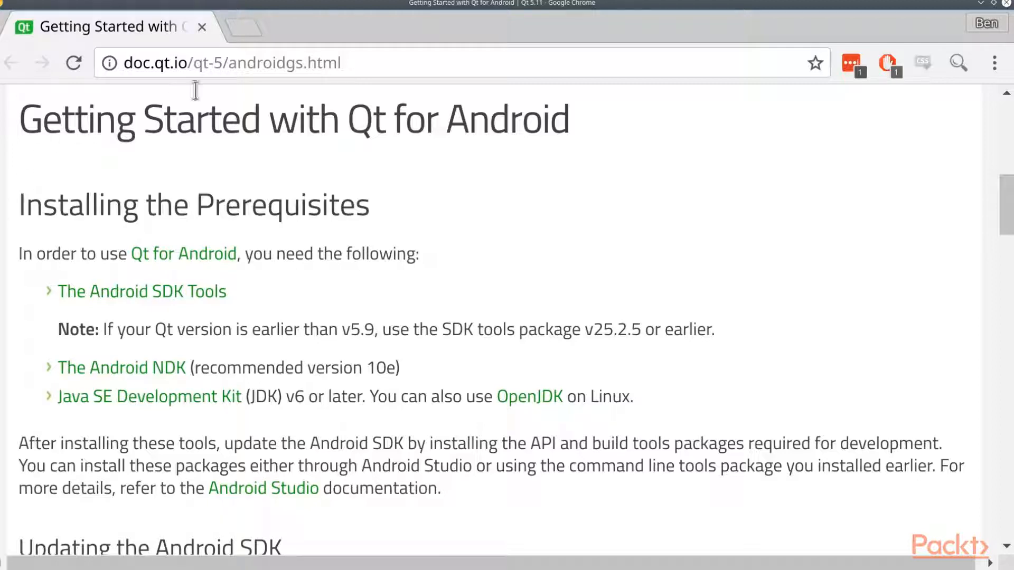
{"action": "mouse_move", "coordinate": [242, 27]}
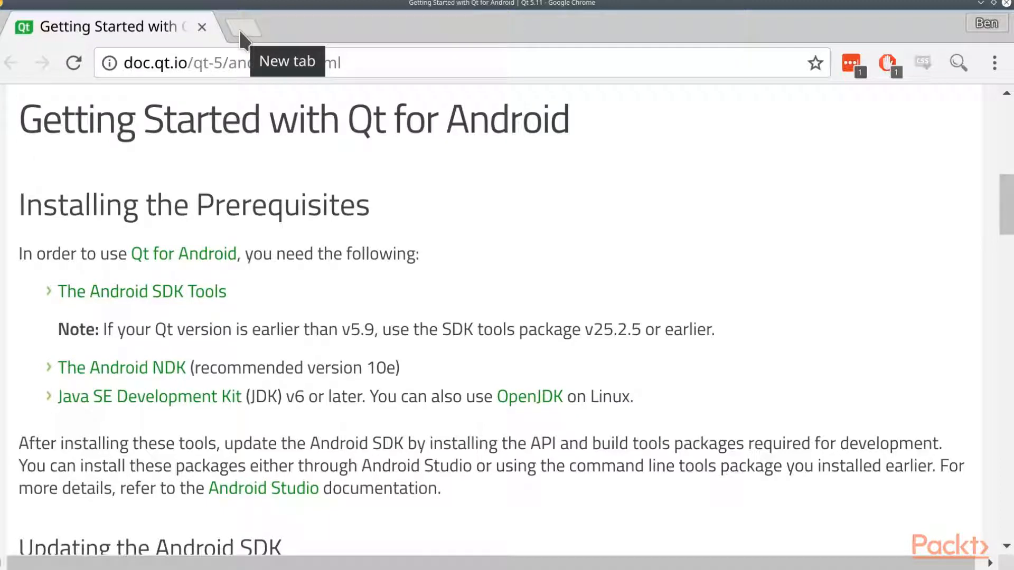
{"action": "left_click", "coordinate": [242, 29]}
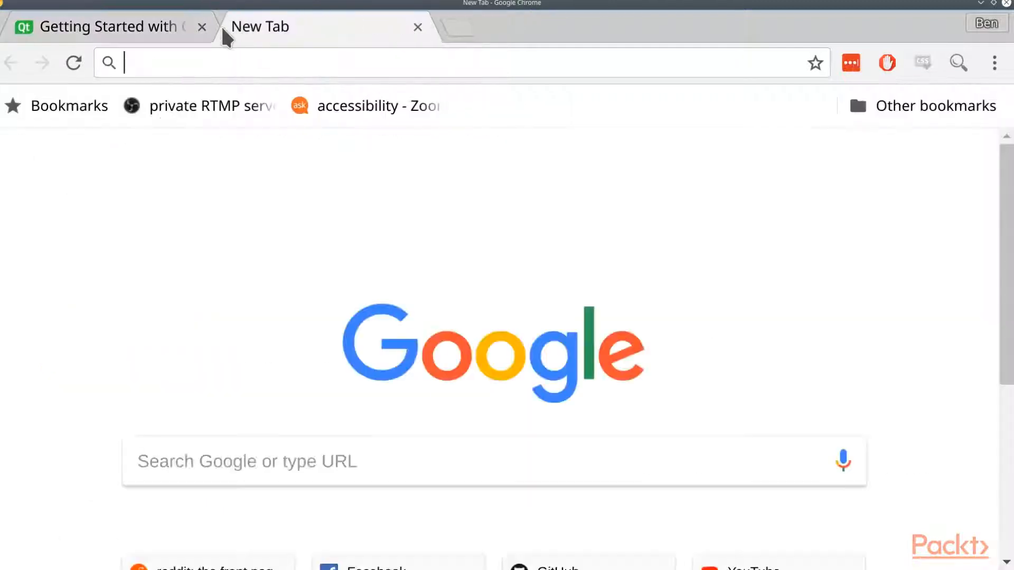
{"action": "type", "text": "download android studio"}
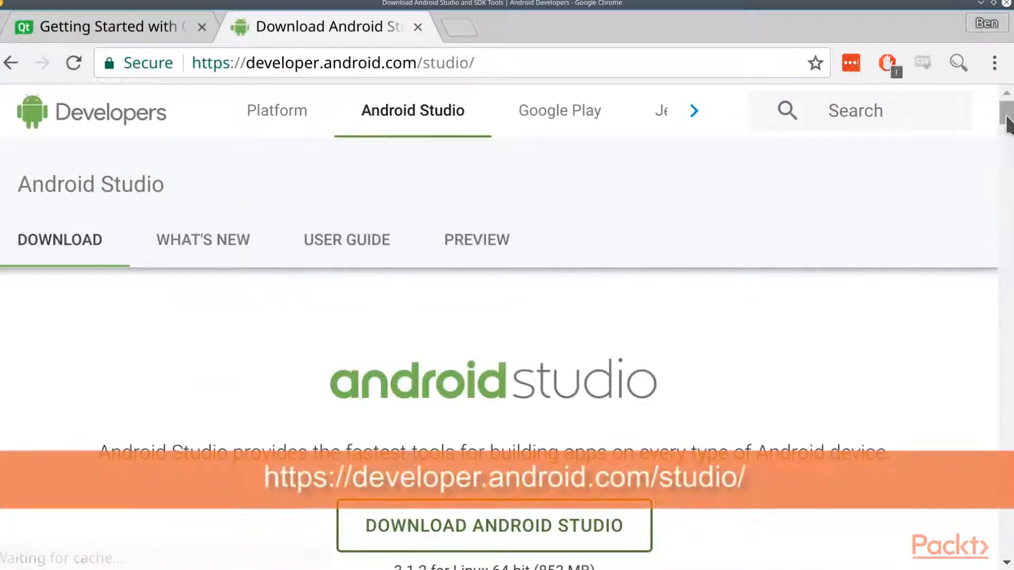
{"action": "scroll", "scroll_direction": "down", "scroll_amount": 3}
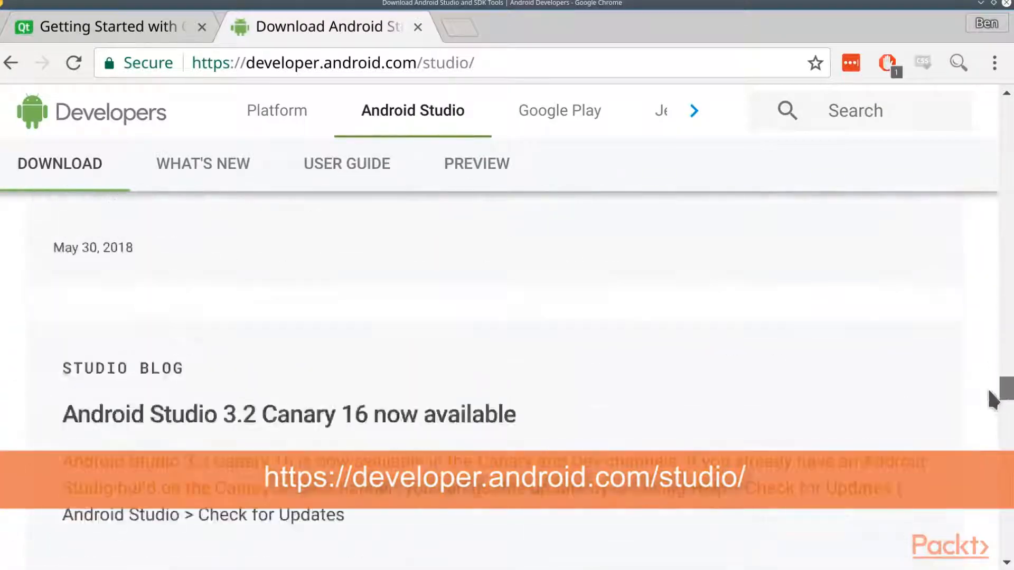
{"action": "scroll", "scroll_direction": "down", "scroll_amount": 3}
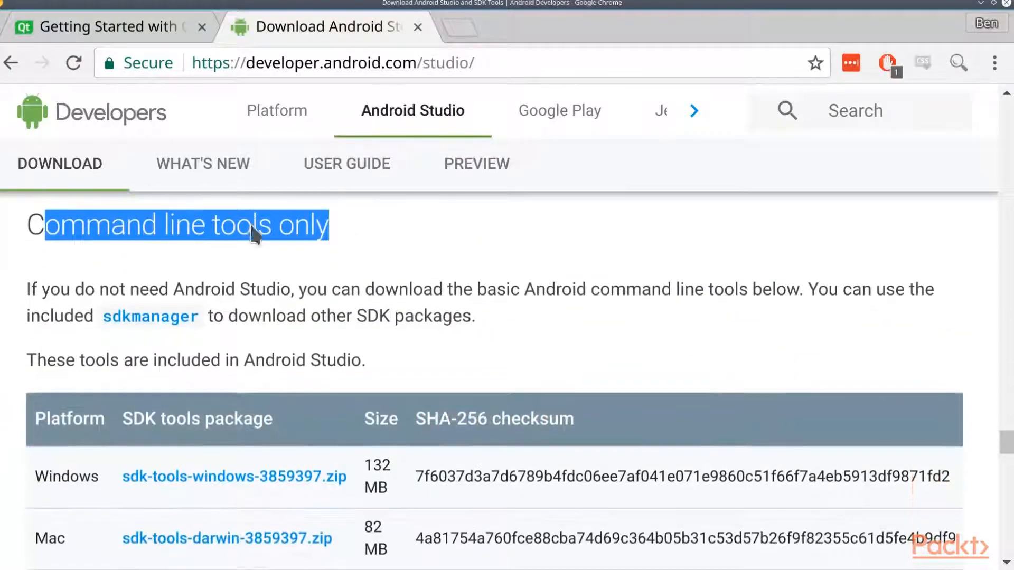
{"action": "scroll", "scroll_direction": "down", "scroll_amount": 3}
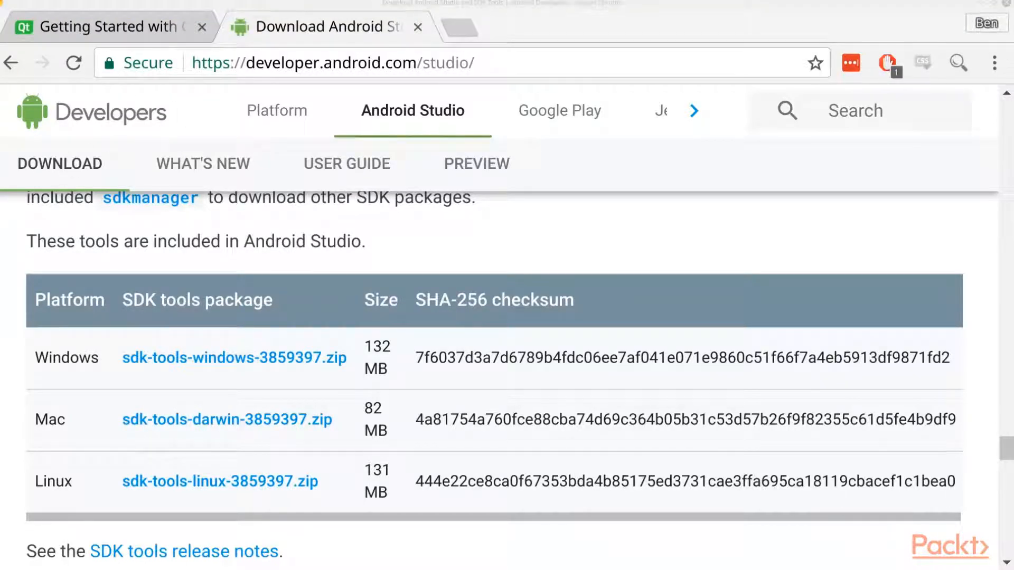
Step: Open the NDK downloads page and follow its link to the NDK archives
{"action": "left_click", "coordinate": [323, 63]}
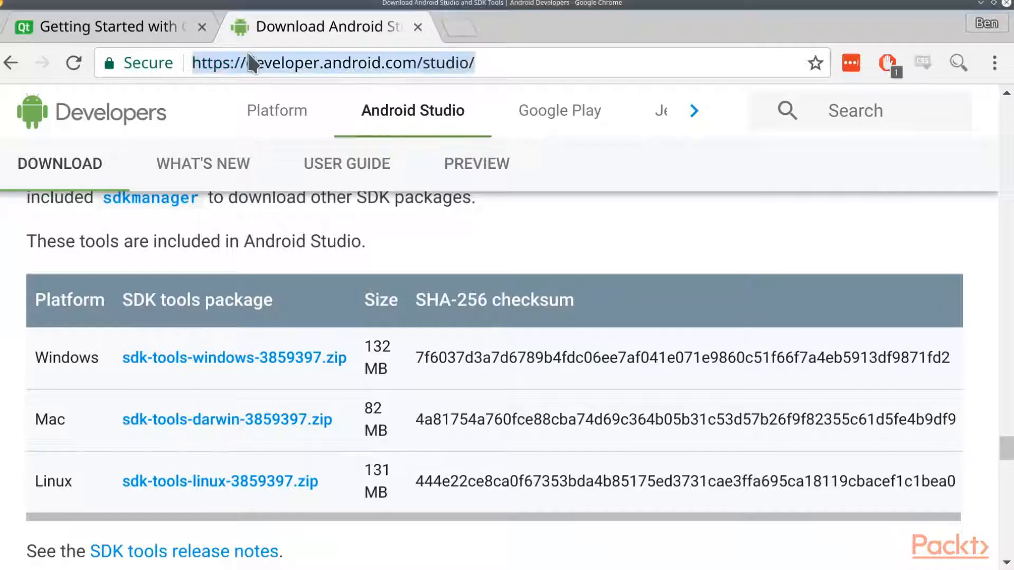
{"action": "type", "text": "download android studio"}
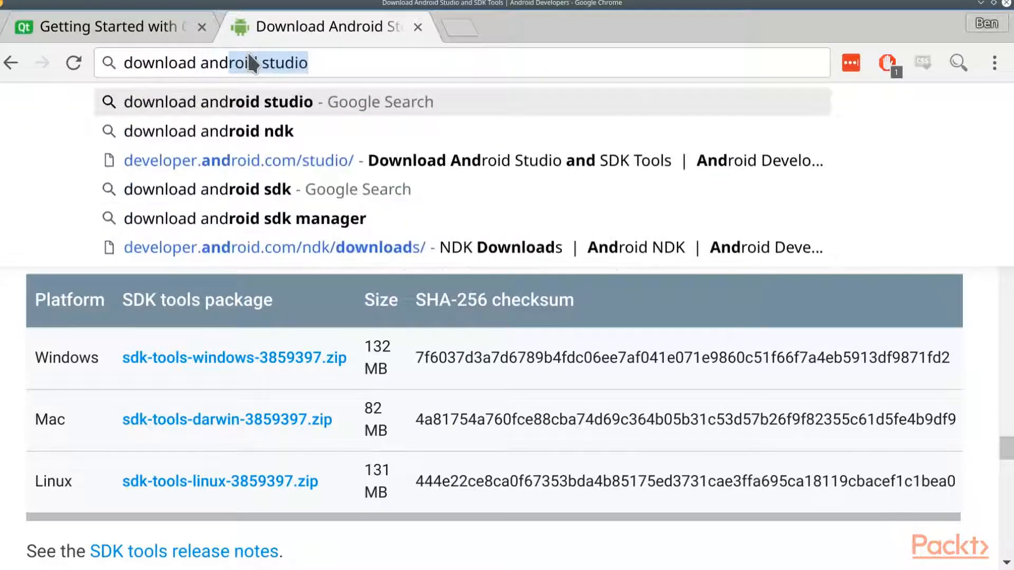
{"action": "left_click", "coordinate": [211, 130]}
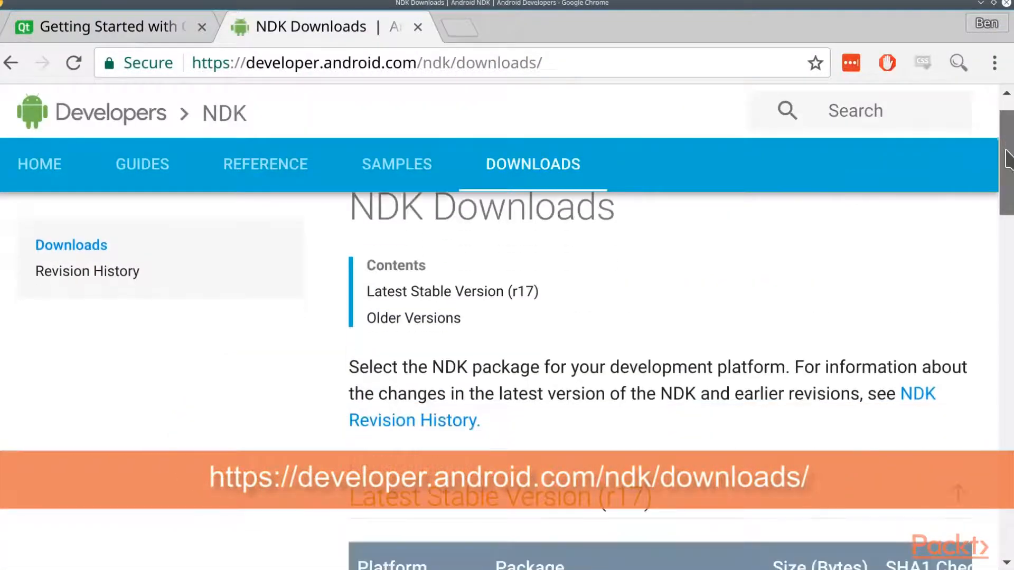
{"action": "scroll", "scroll_direction": "down", "scroll_amount": 3}
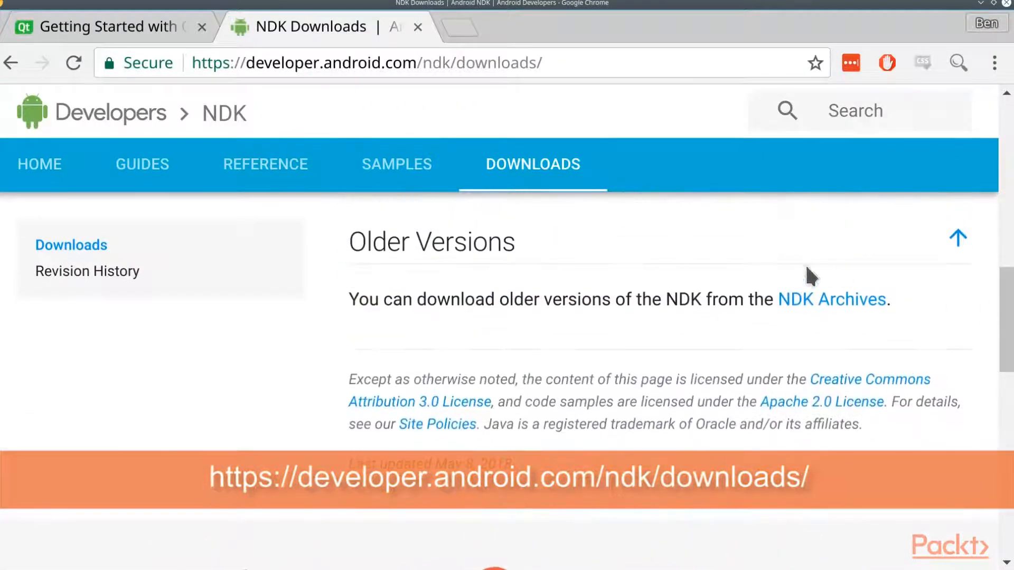
{"action": "left_click", "coordinate": [831, 300]}
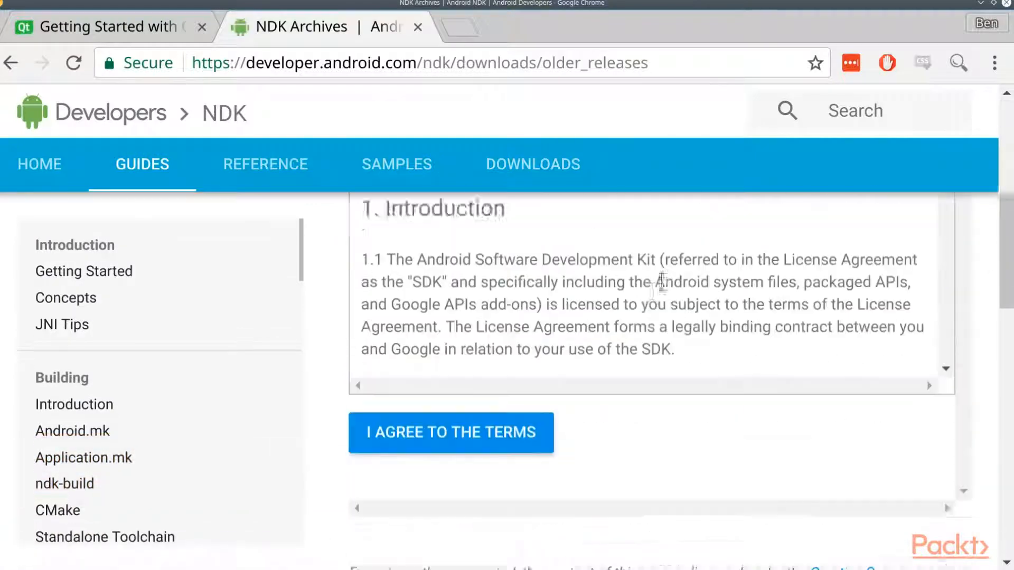
Step: Accept the NDK license terms and scroll to the Revision 10e packages
{"action": "left_click", "coordinate": [451, 433]}
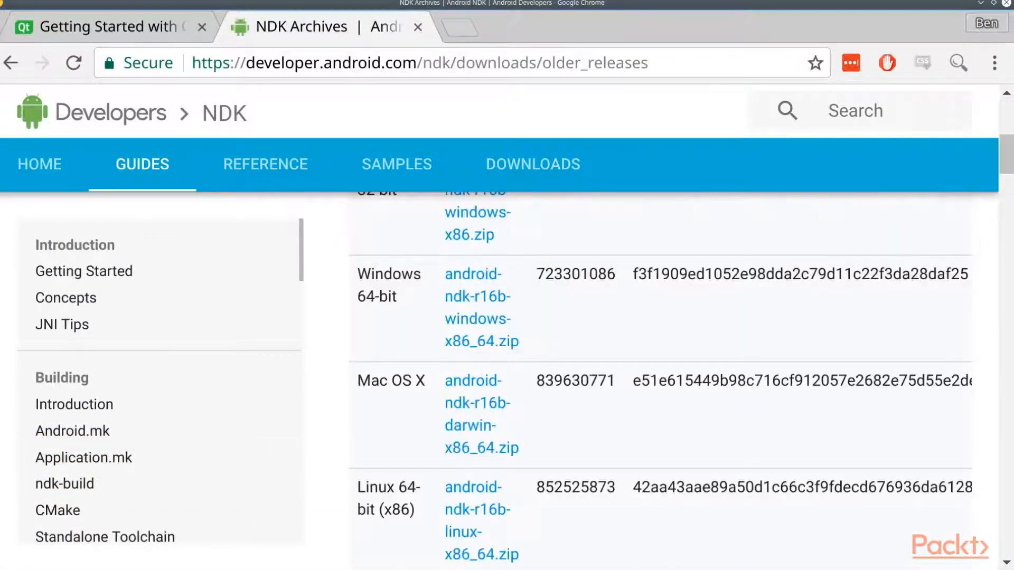
{"action": "scroll", "scroll_direction": "down", "scroll_amount": 3}
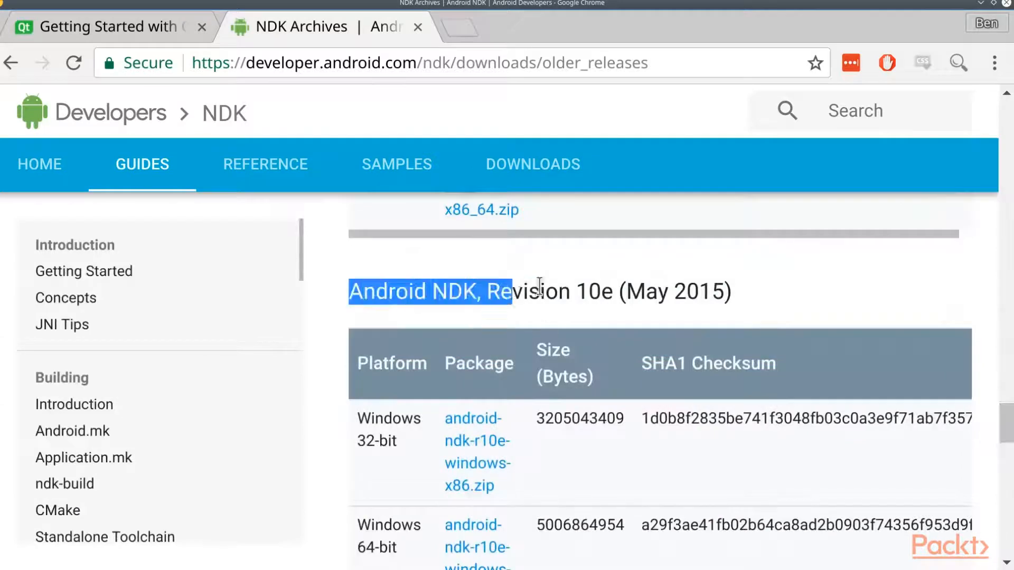
{"action": "left_click", "coordinate": [750, 283]}
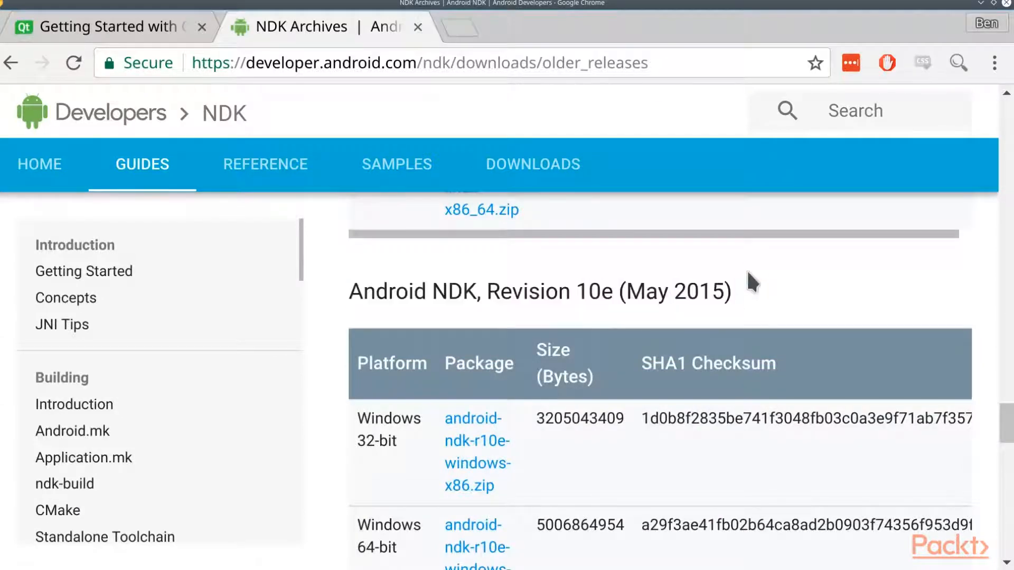
{"action": "scroll", "scroll_direction": "down", "scroll_amount": 3}
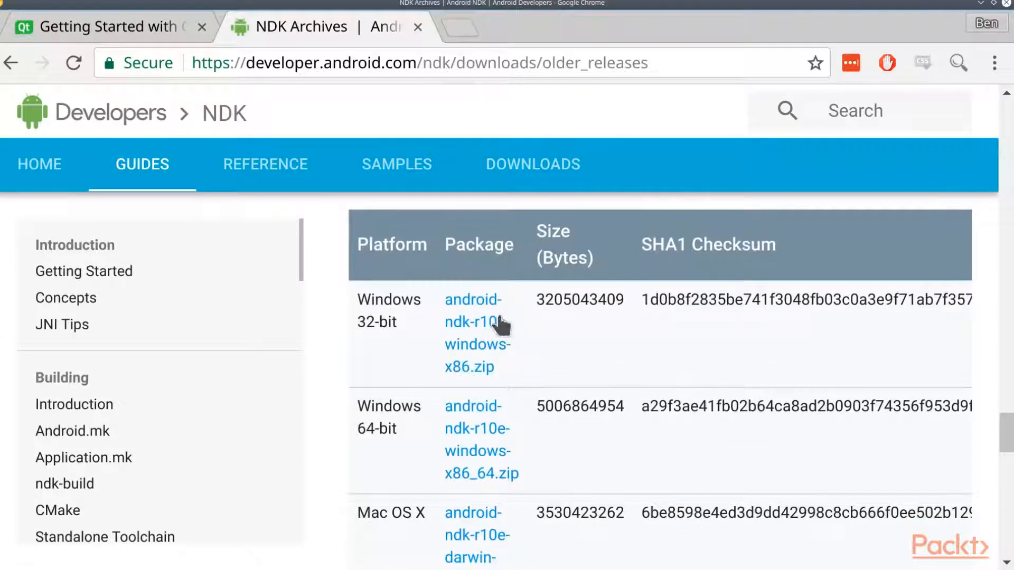
{"action": "scroll", "scroll_direction": "down", "scroll_amount": 3}
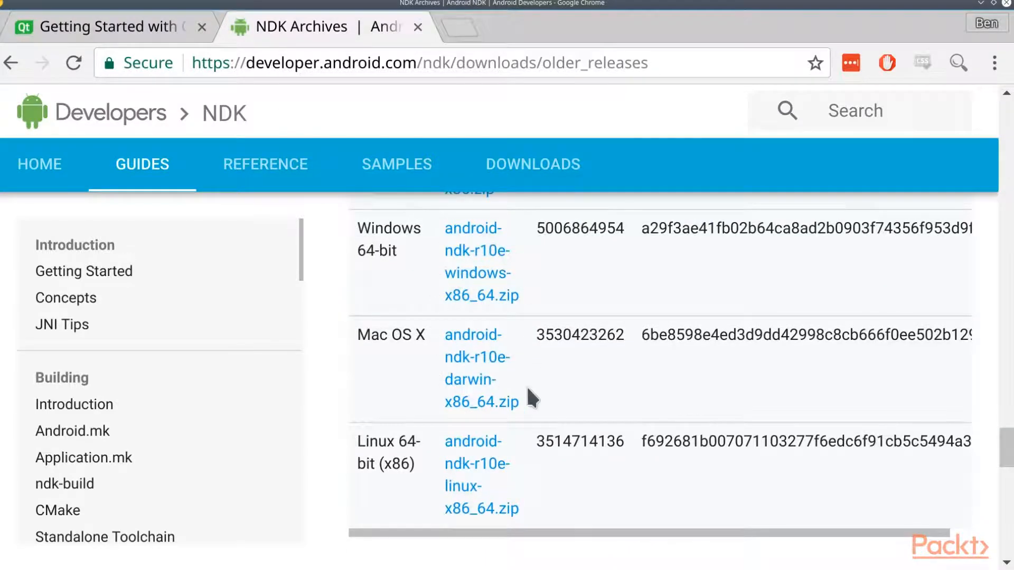
{"action": "scroll", "scroll_direction": "down", "scroll_amount": 3}
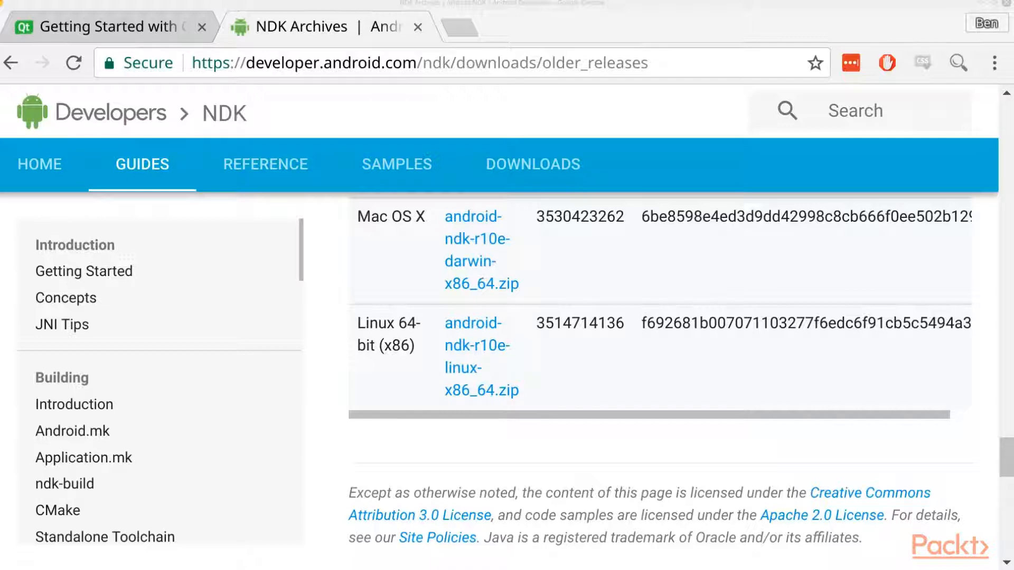
{"action": "mouse_move", "coordinate": [388, 109]}
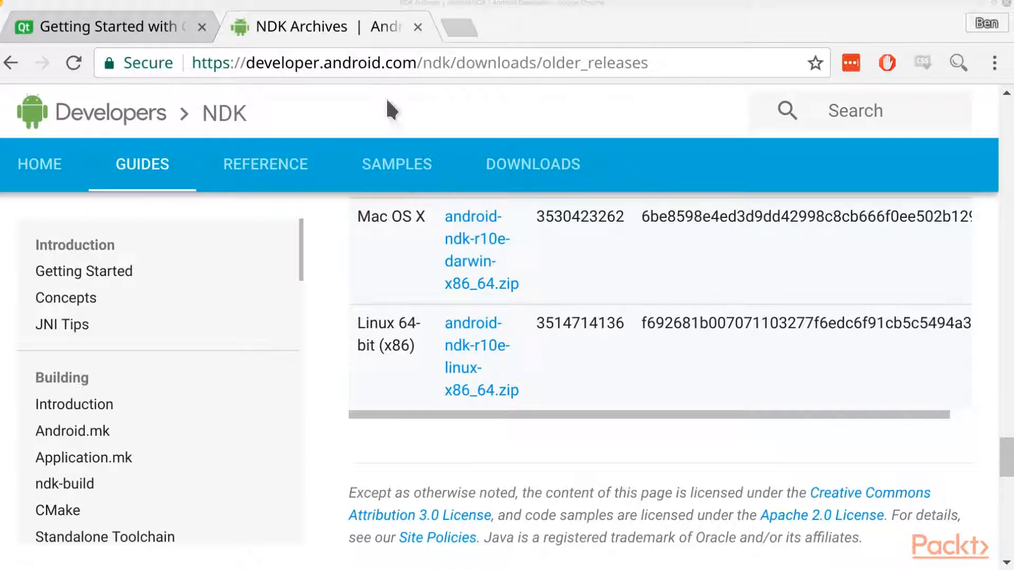
{"action": "left_click", "coordinate": [420, 63]}
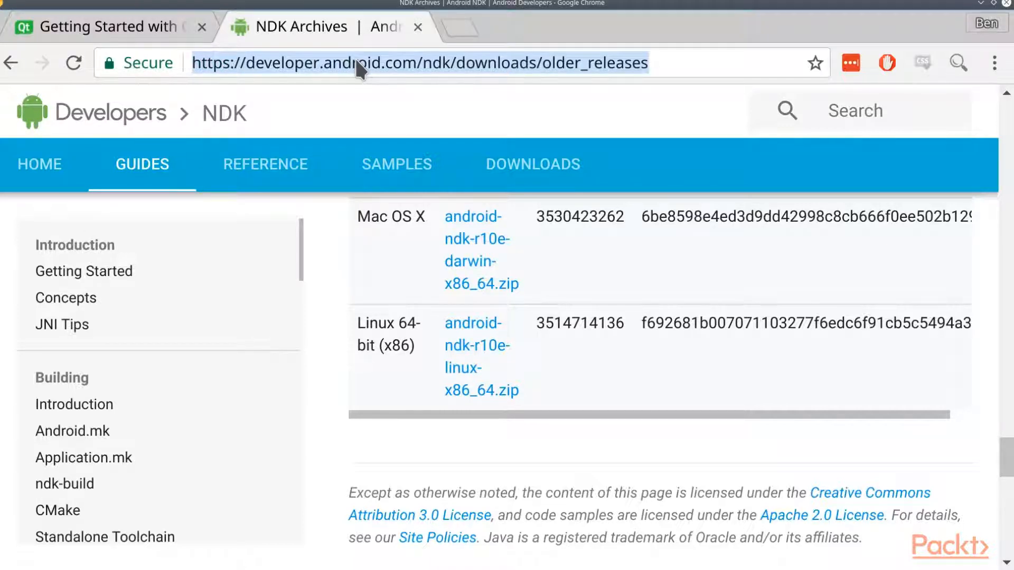
Step: Search 'download jdk' and go to Oracle's Java SE 10.0.1 JDK download
{"action": "type", "text": "download"}
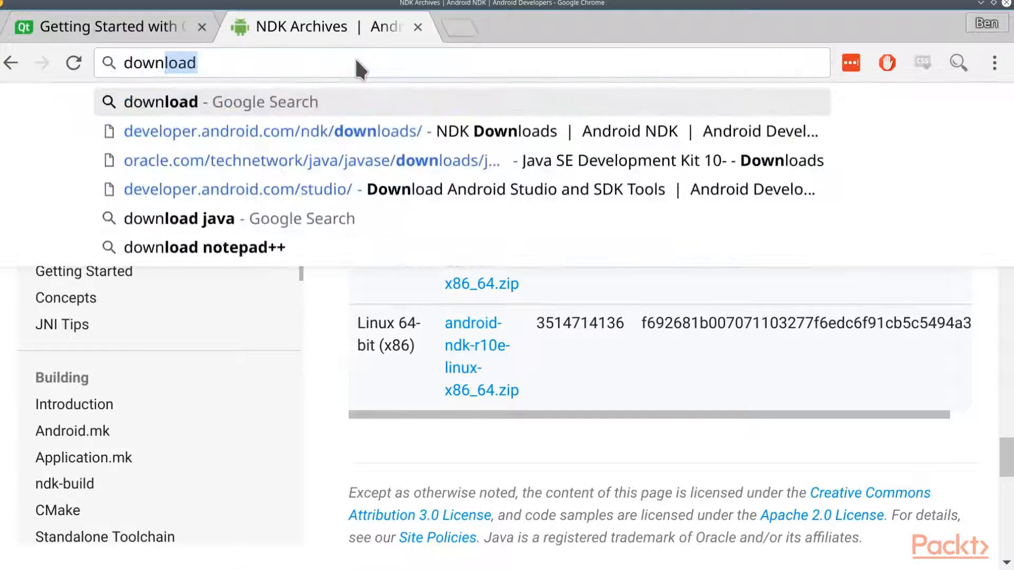
{"action": "type", "text": "download jdk"}
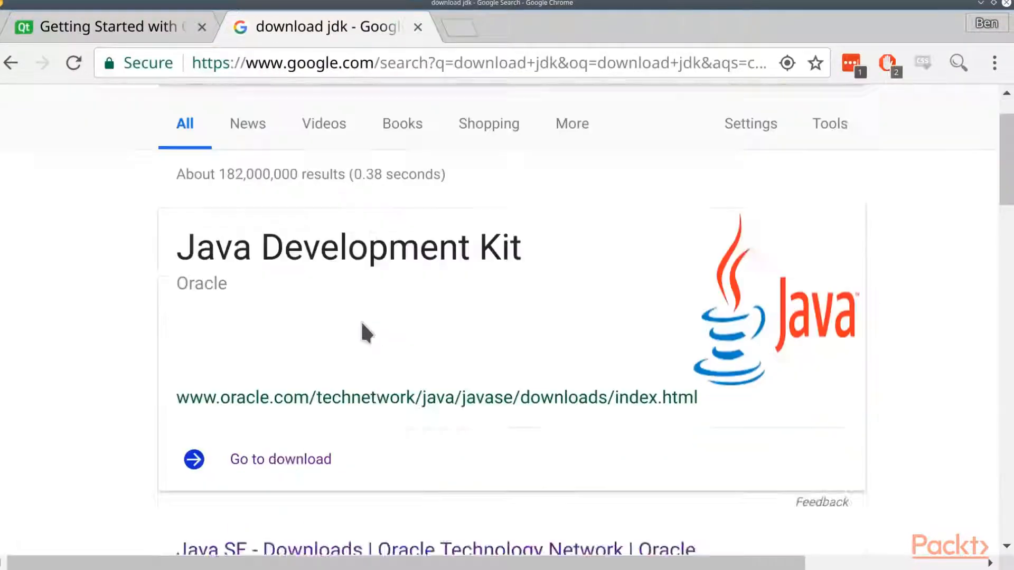
{"action": "left_click", "coordinate": [280, 459]}
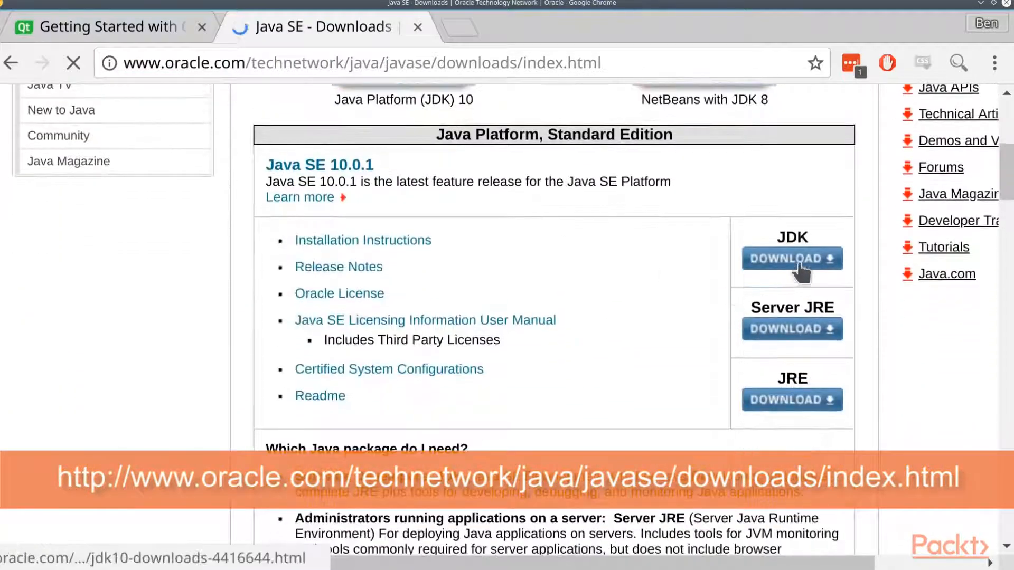
{"action": "left_click", "coordinate": [791, 259]}
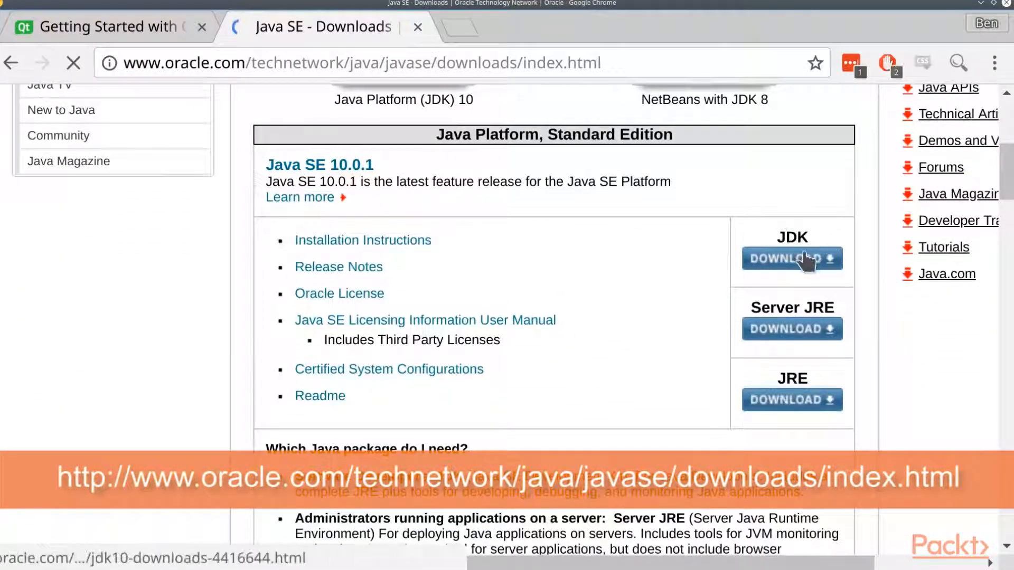
{"action": "left_click", "coordinate": [791, 258]}
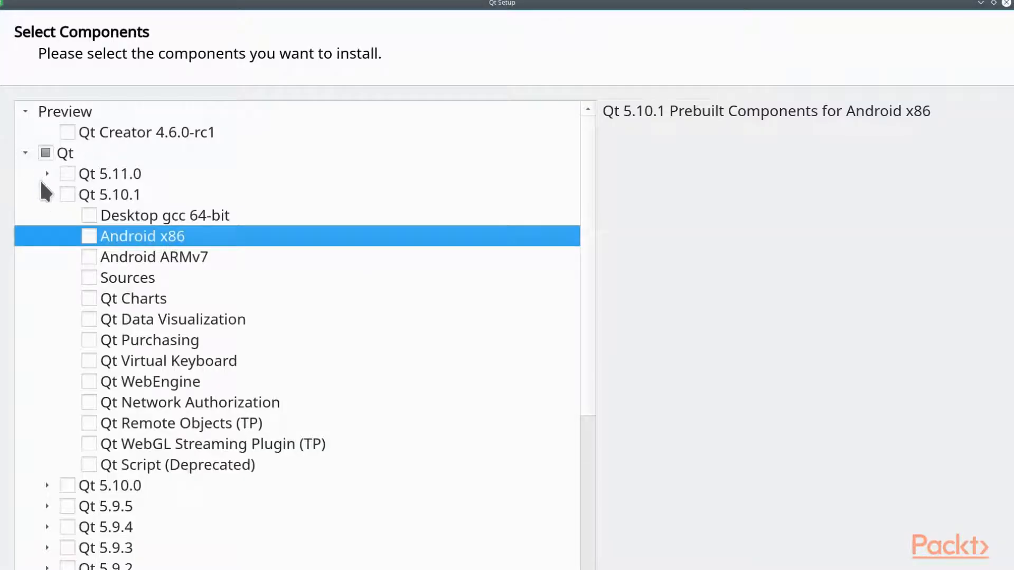
Step: Expand Qt 5.10.1 and inspect the Android x86 and Android ARMv7 component descriptions
{"action": "left_click", "coordinate": [47, 195]}
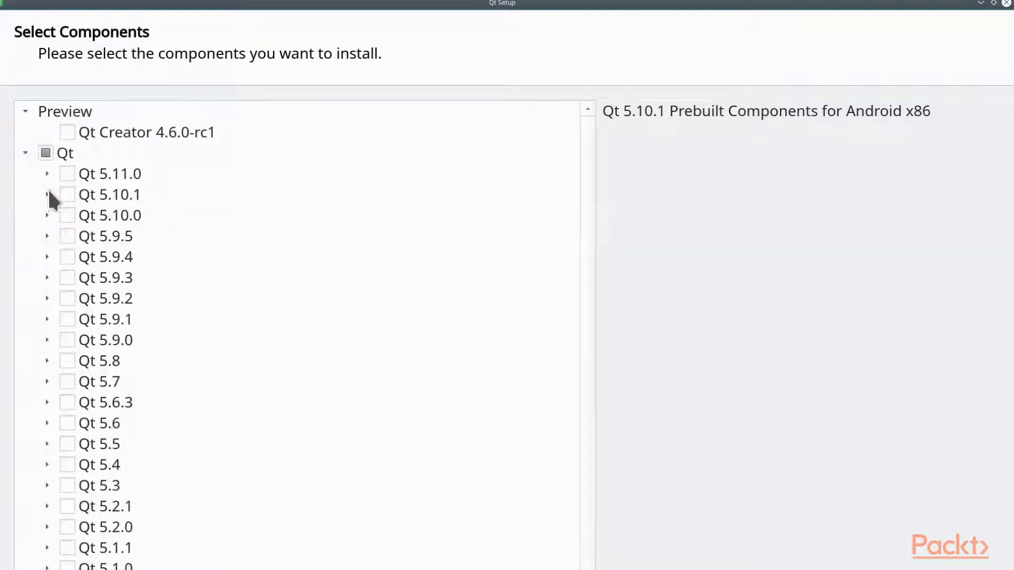
{"action": "mouse_move", "coordinate": [127, 181]}
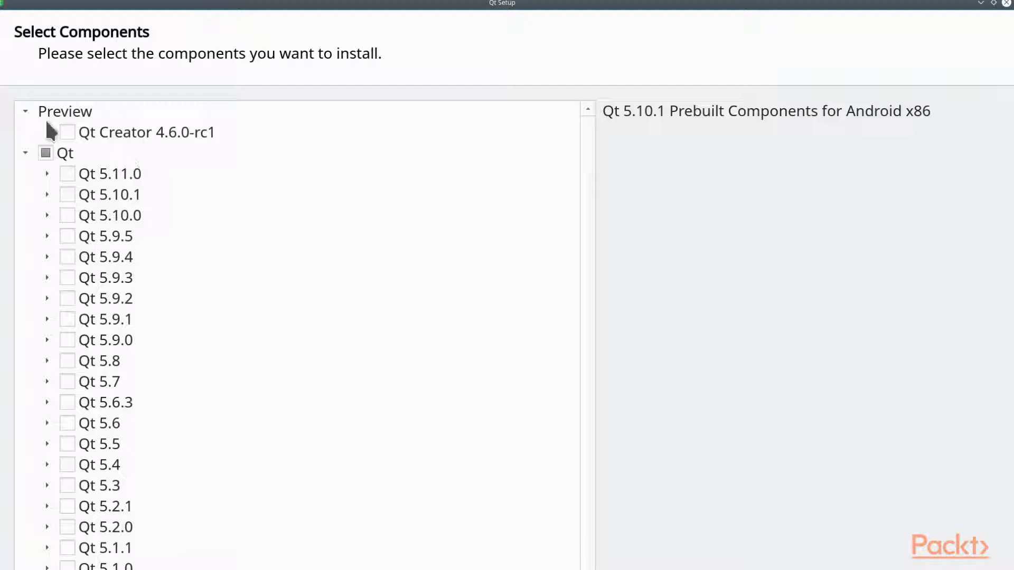
{"action": "mouse_move", "coordinate": [51, 203]}
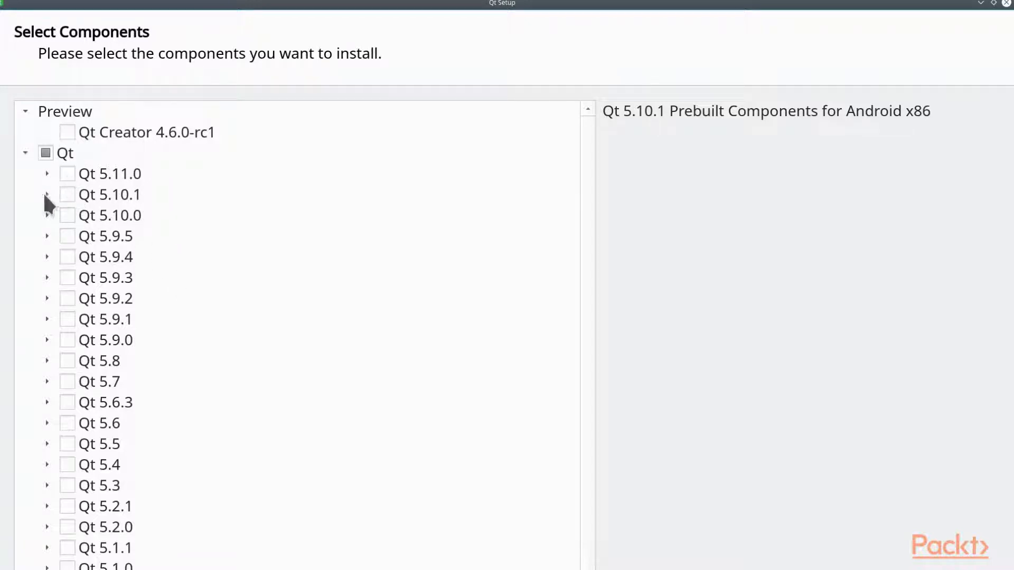
{"action": "left_click", "coordinate": [109, 194]}
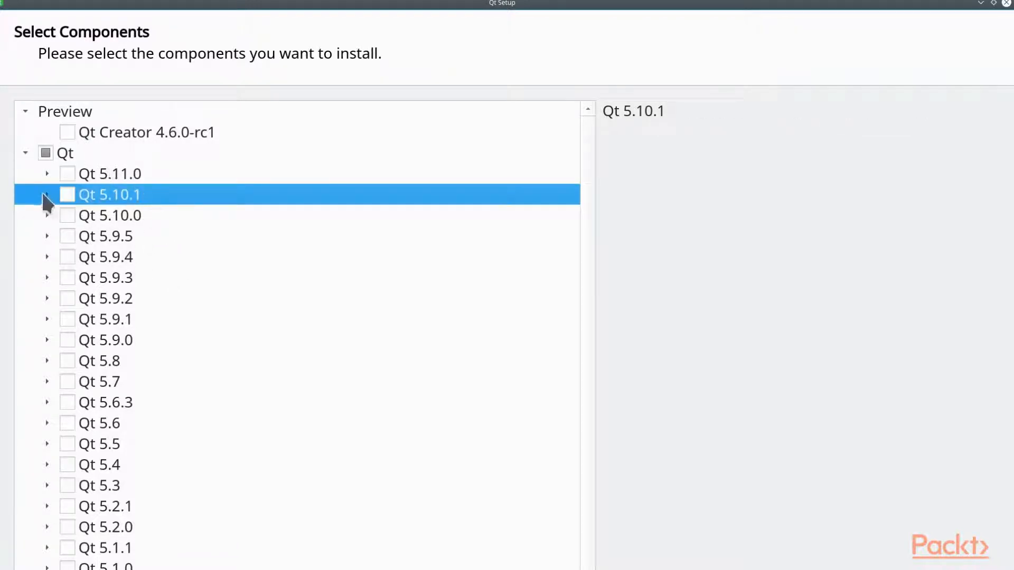
{"action": "left_click", "coordinate": [47, 194]}
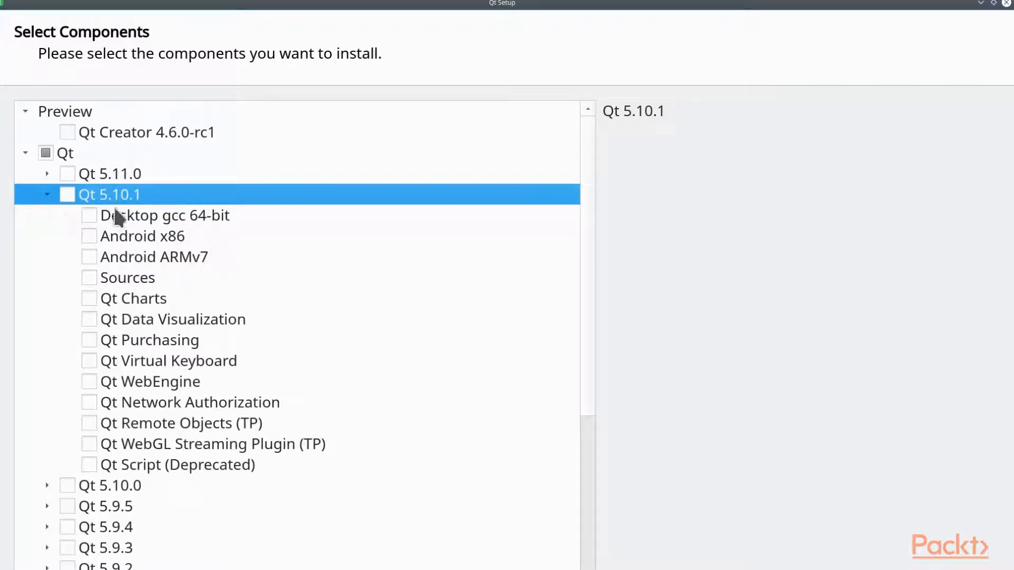
{"action": "mouse_move", "coordinate": [193, 233]}
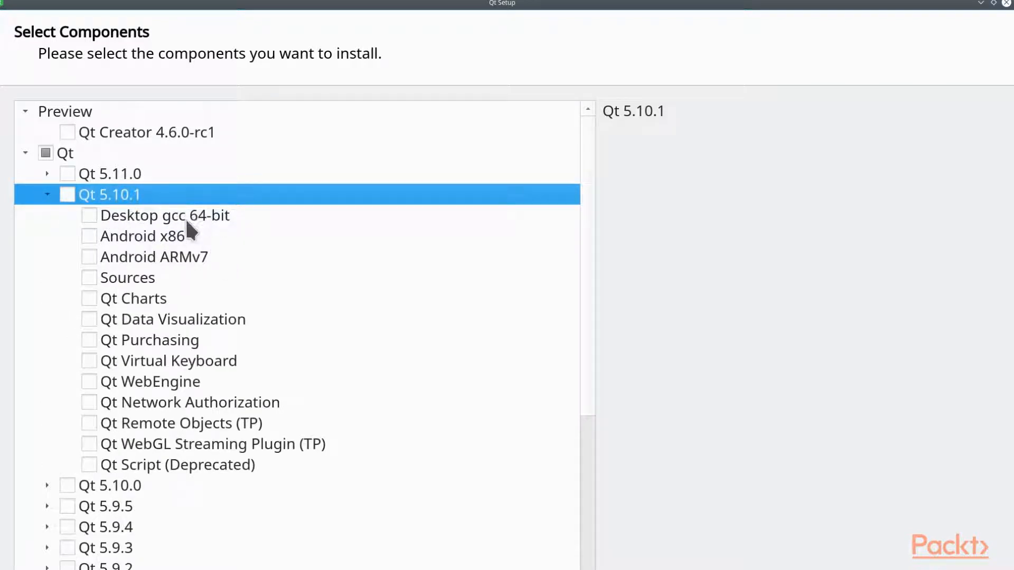
{"action": "left_click", "coordinate": [141, 236]}
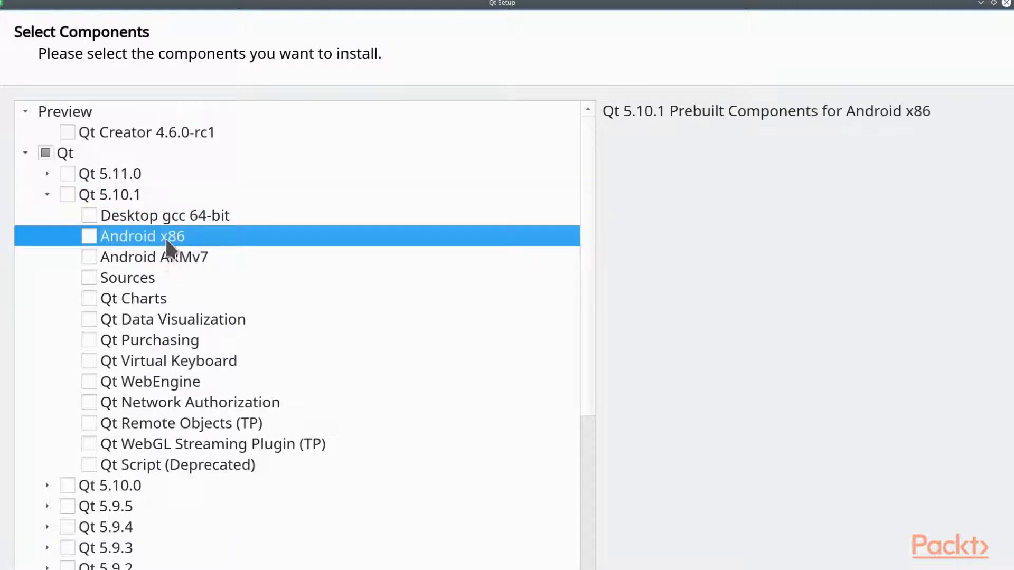
{"action": "left_click", "coordinate": [154, 257]}
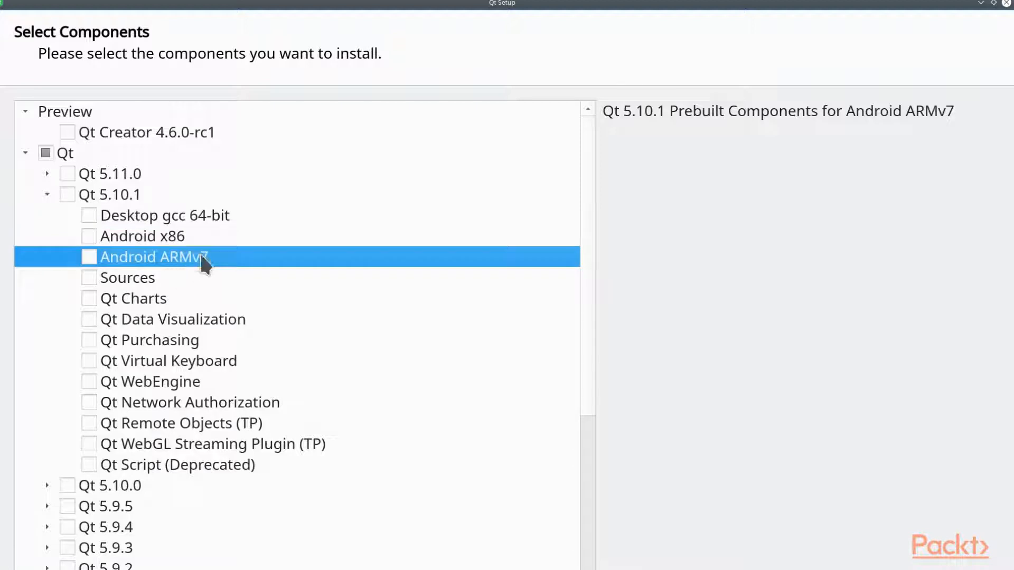
{"action": "left_click", "coordinate": [142, 236]}
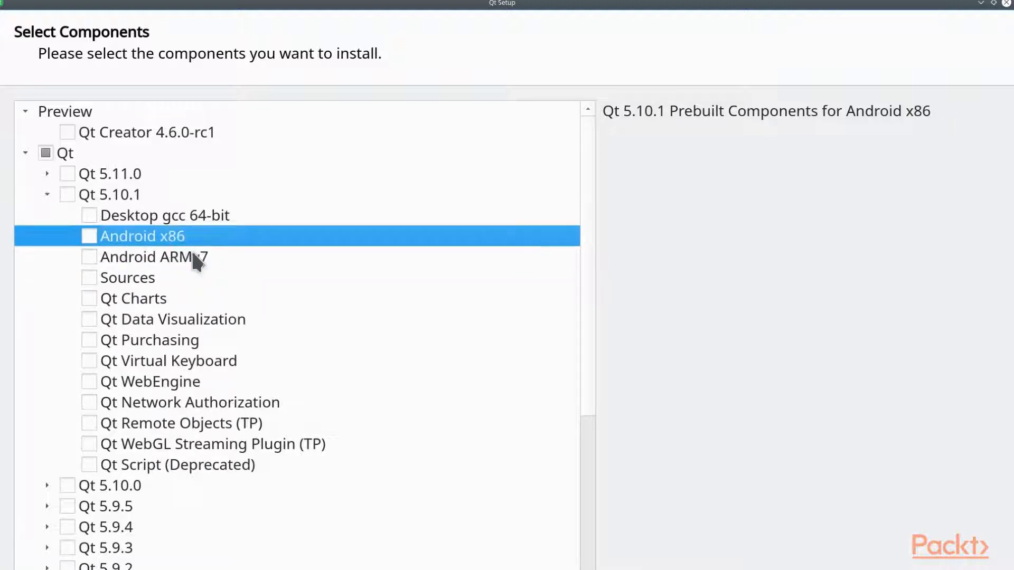
{"action": "mouse_move", "coordinate": [170, 244]}
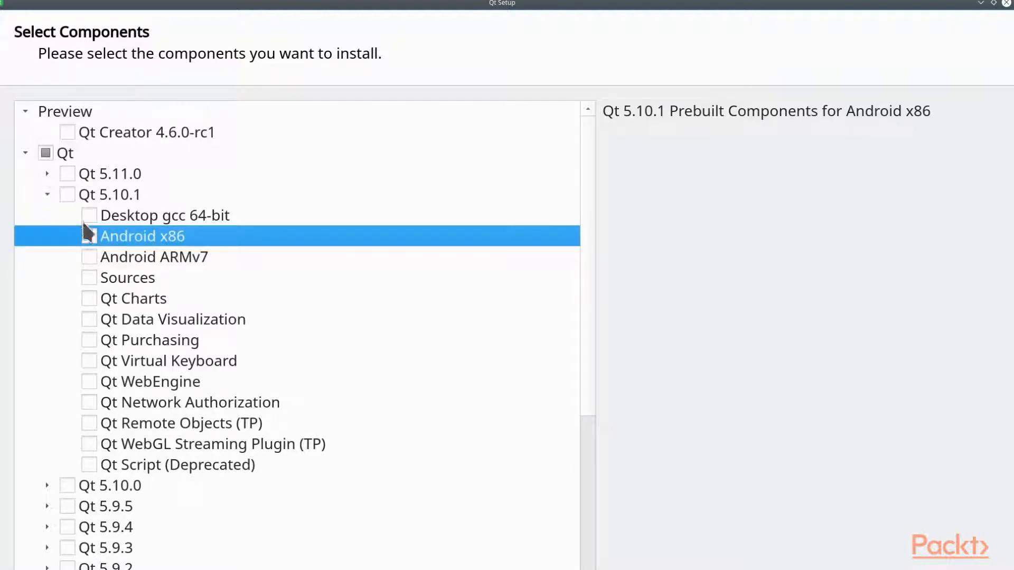
{"action": "left_click", "coordinate": [89, 235]}
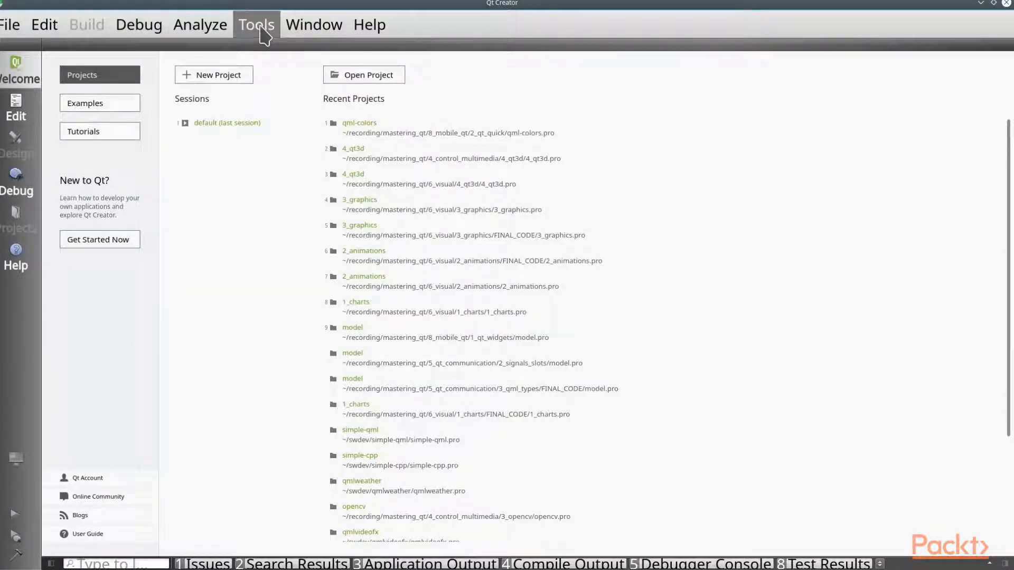
Step: Open Qt Creator's Options to view the Android JDK, SDK and NDK locations
{"action": "left_click", "coordinate": [256, 24]}
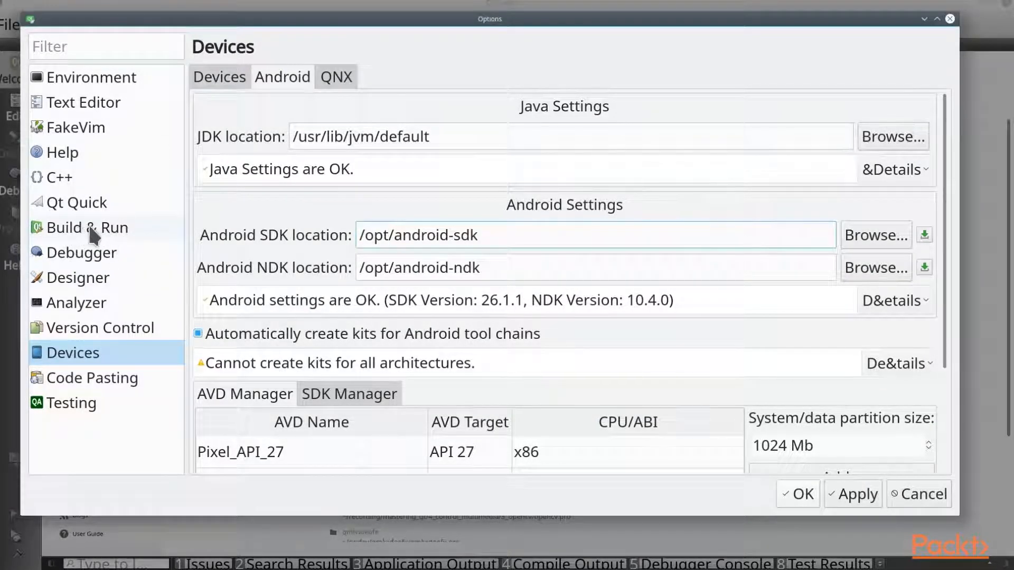
Step: View the Qt 5.10.1 (android_x86) entry in Build & Run's Qt Versions list
{"action": "left_click", "coordinate": [86, 227]}
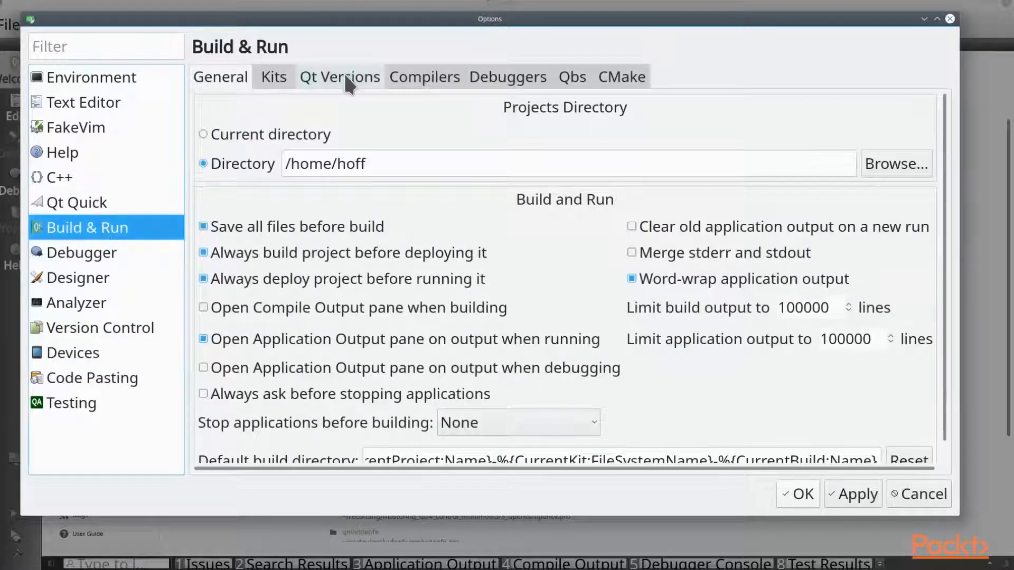
{"action": "left_click", "coordinate": [339, 76]}
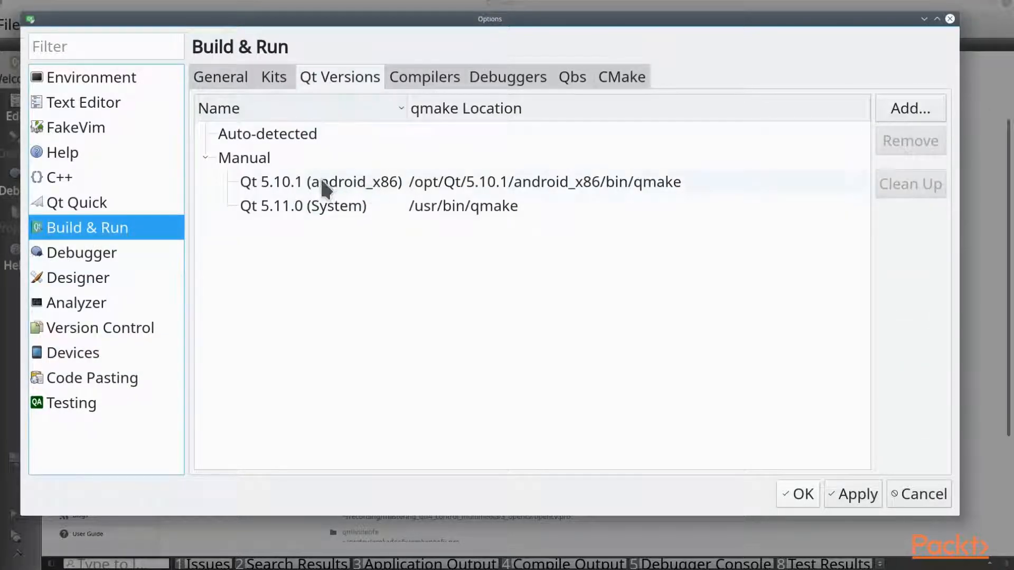
{"action": "left_click", "coordinate": [320, 182]}
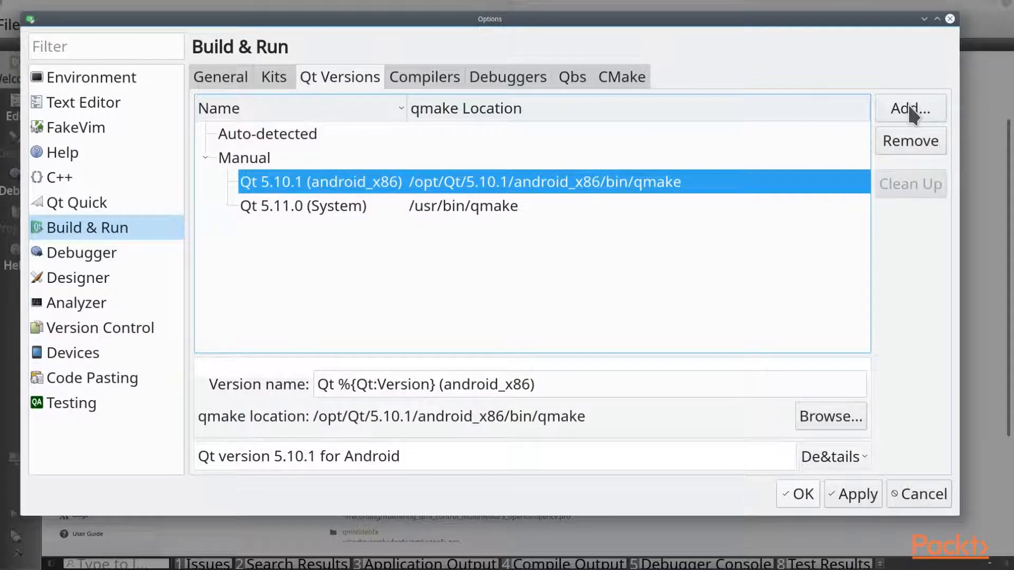
Step: Add /opt/Qt/5.10.1/android_x86/bin/qmake and dismiss the already-registered notice
{"action": "left_click", "coordinate": [909, 108]}
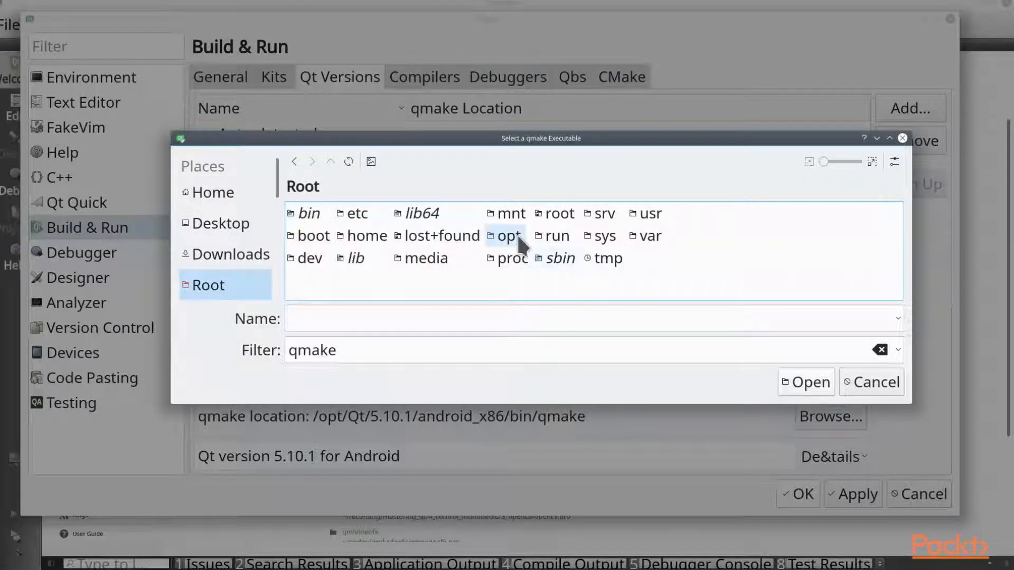
{"action": "double_click", "coordinate": [508, 236]}
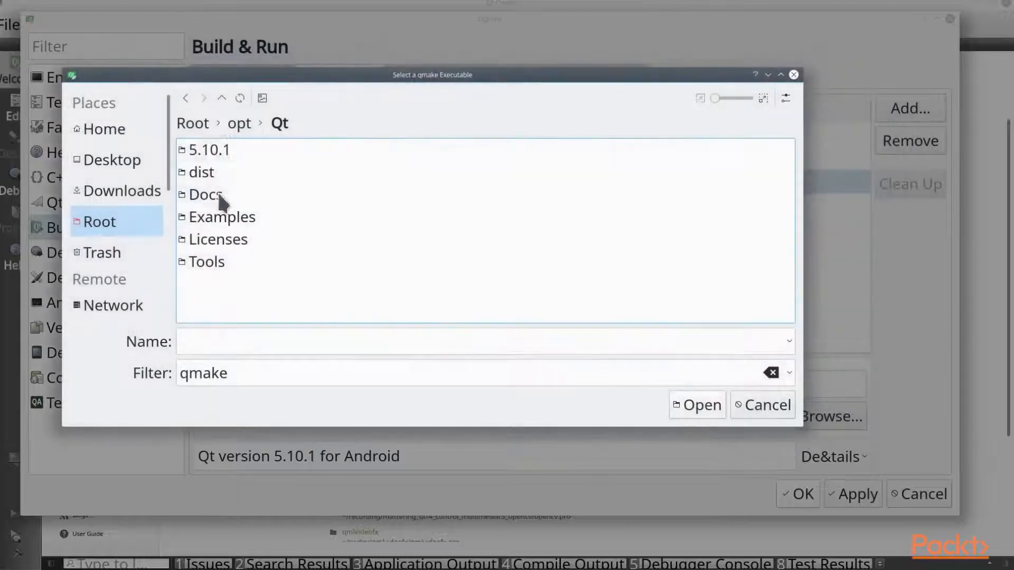
{"action": "left_click", "coordinate": [208, 149]}
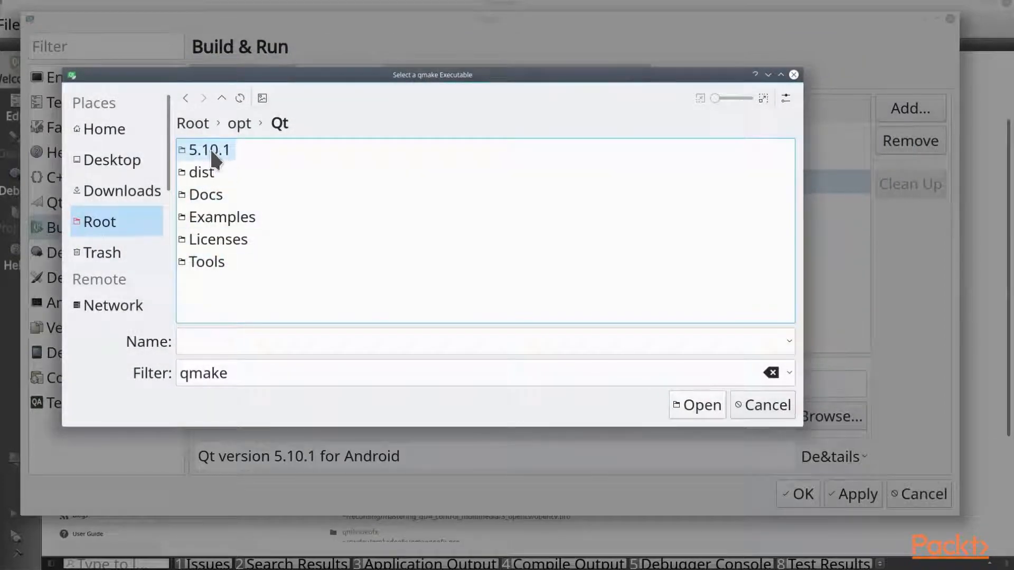
{"action": "double_click", "coordinate": [208, 150]}
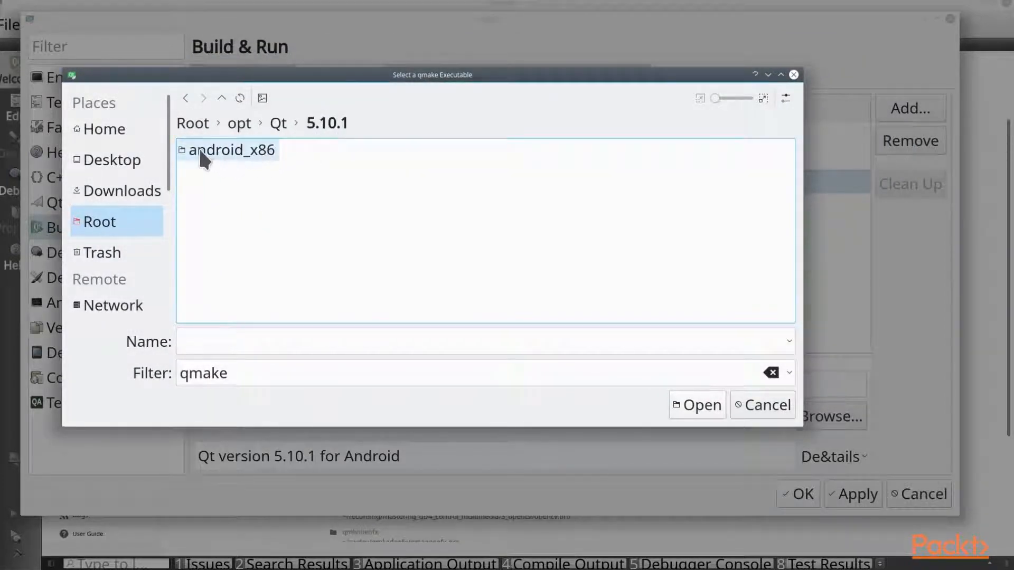
{"action": "mouse_move", "coordinate": [244, 164]}
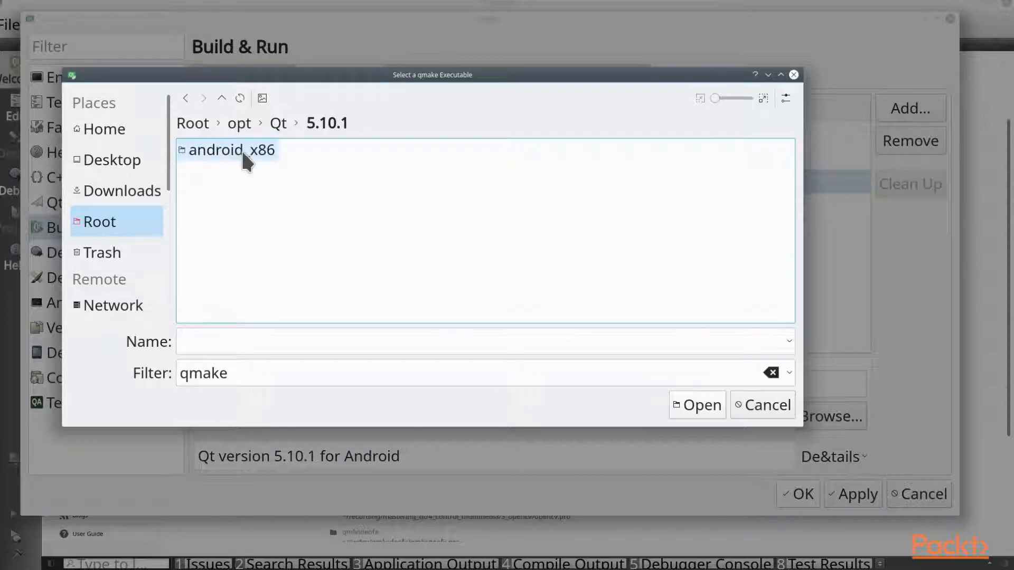
{"action": "double_click", "coordinate": [229, 149]}
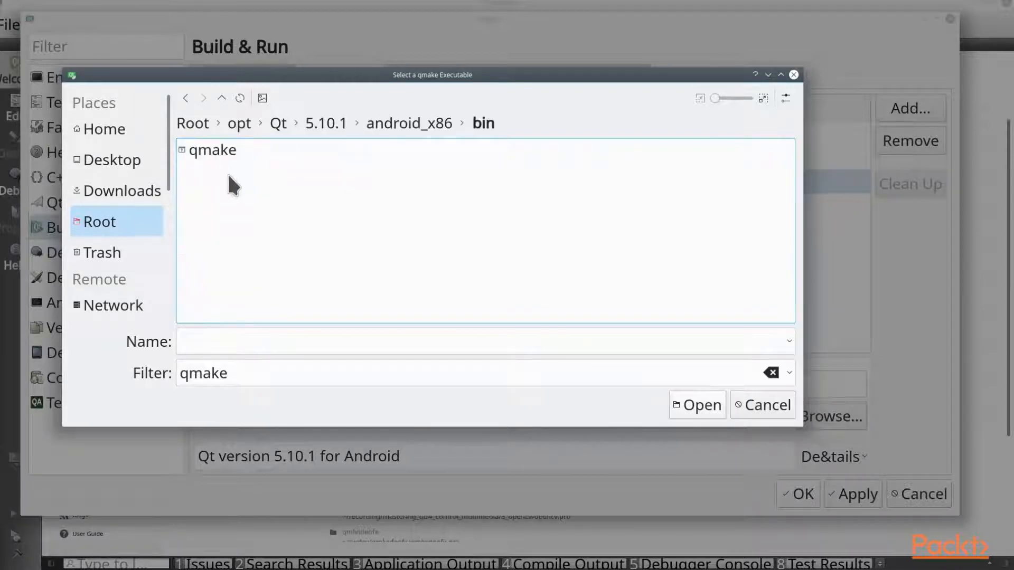
{"action": "left_click", "coordinate": [211, 149]}
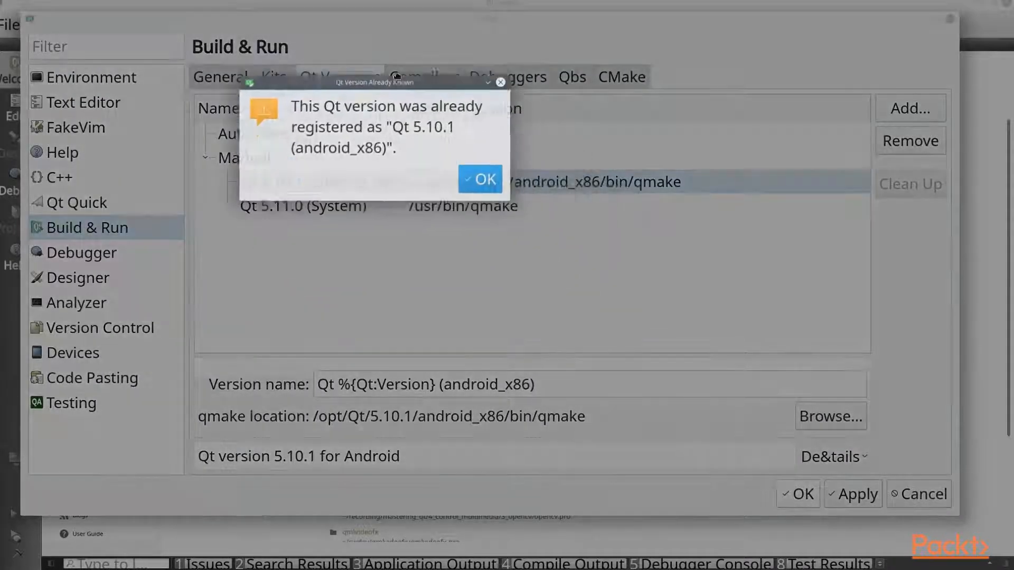
{"action": "left_click", "coordinate": [479, 178]}
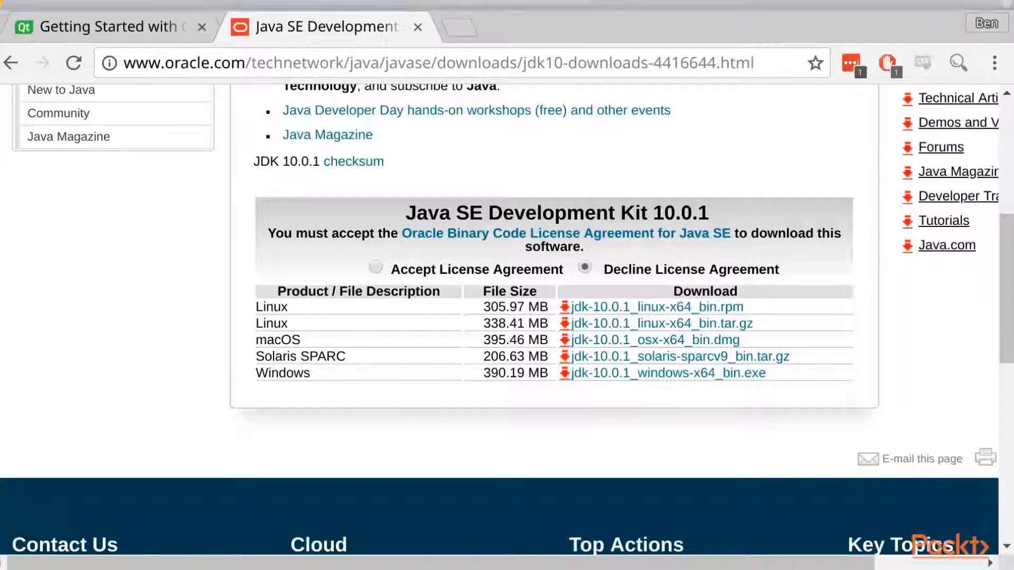
Step: Scroll the Qt for Android guide to its Configuring Your Development Host notes
{"action": "left_click", "coordinate": [104, 26]}
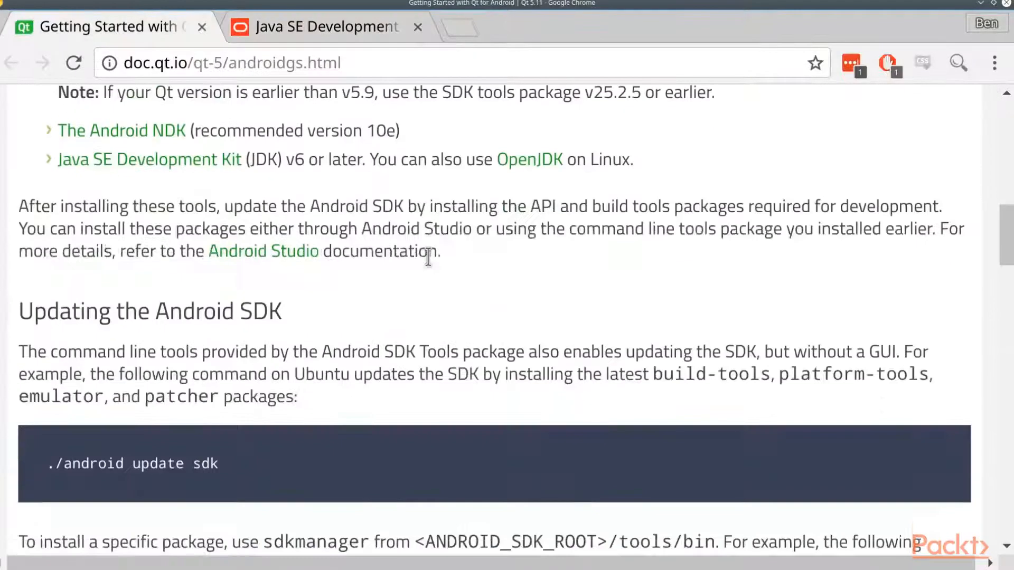
{"action": "scroll", "scroll_direction": "up", "scroll_amount": 3}
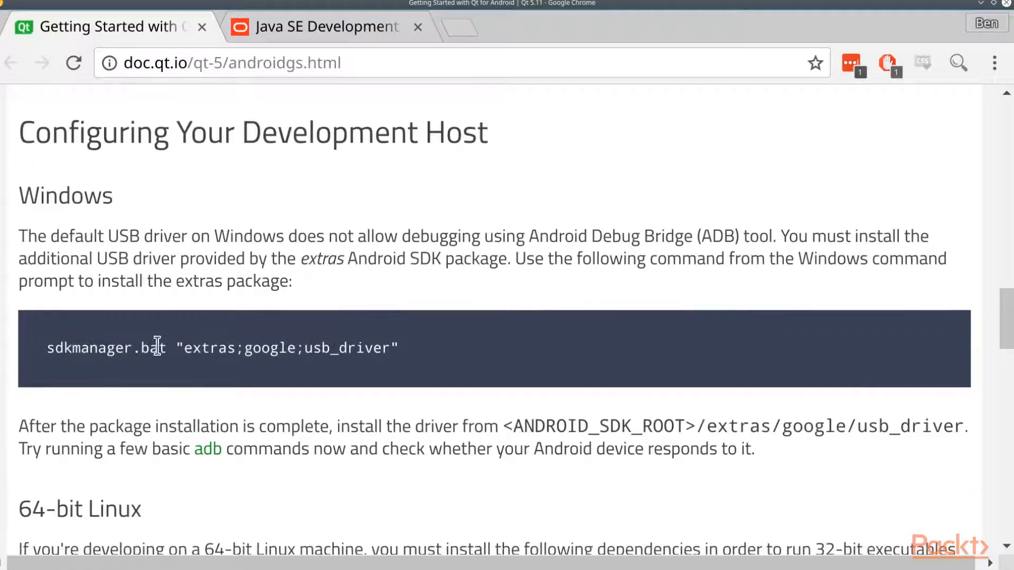
{"action": "scroll", "scroll_direction": "down", "scroll_amount": 3}
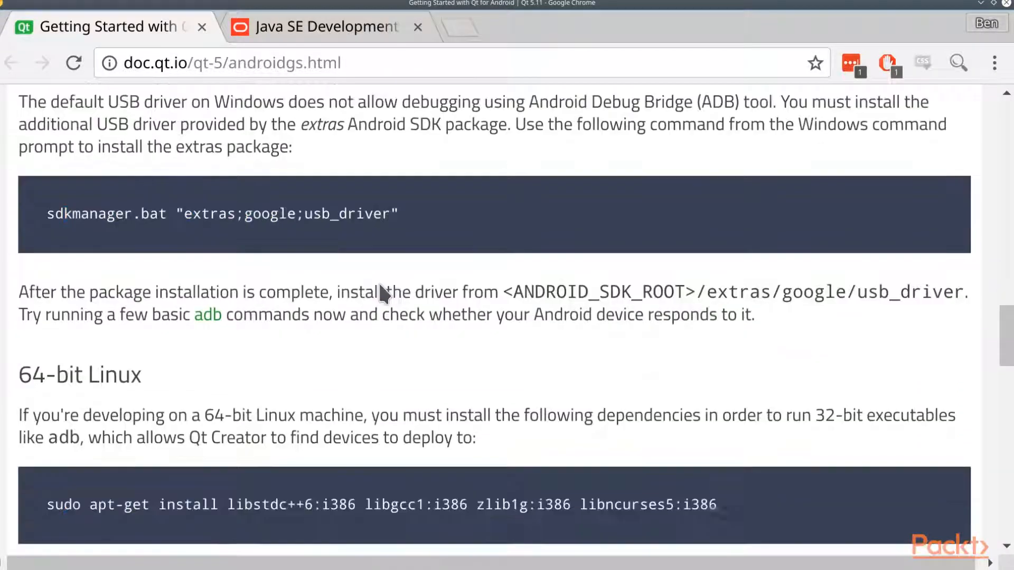
{"action": "scroll", "scroll_direction": "down", "scroll_amount": 3}
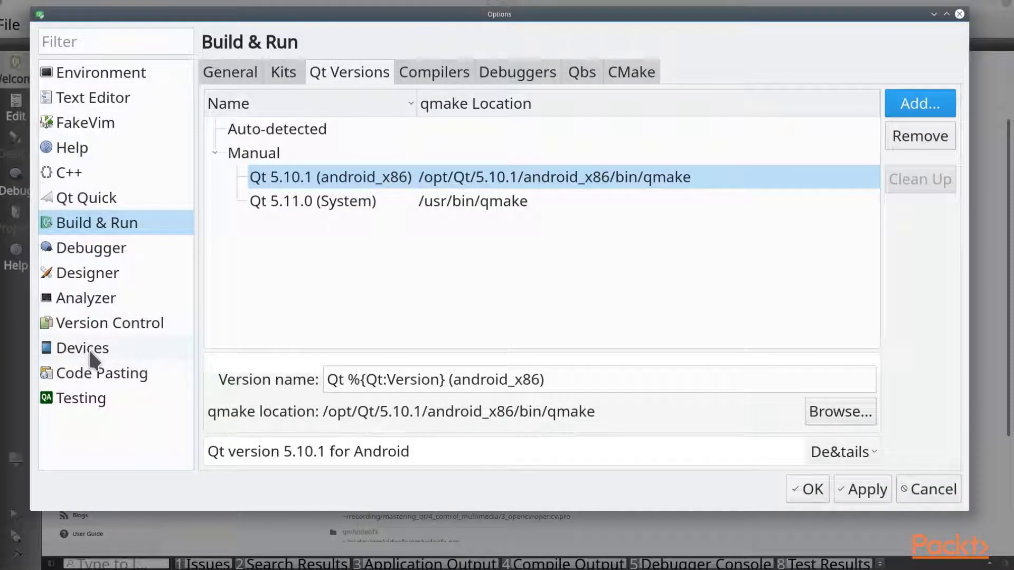
Step: In the SDK Manager, mark the Android 8.0 Google APIs Intel x86 Atom image for install
{"action": "left_click", "coordinate": [82, 347]}
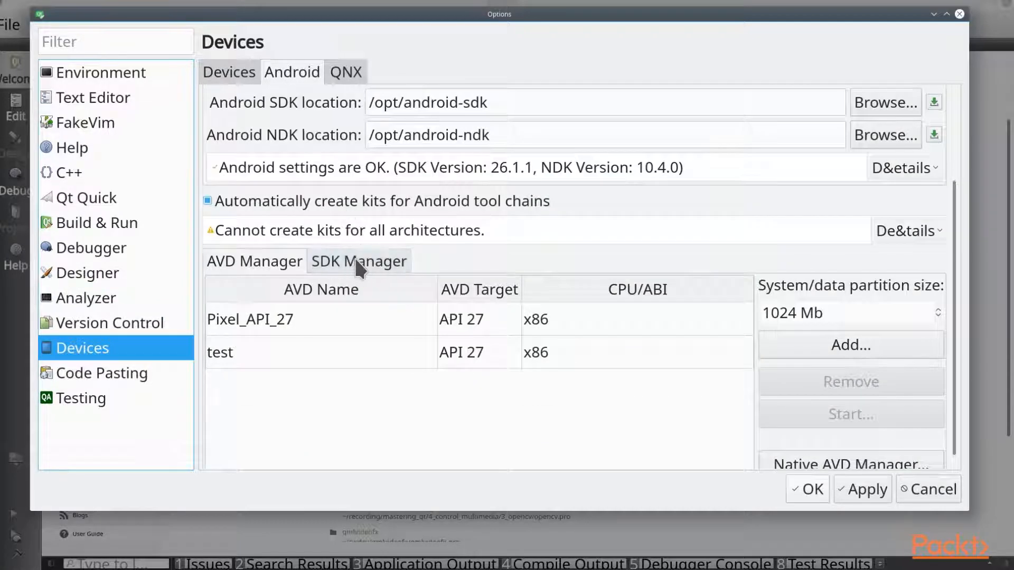
{"action": "left_click", "coordinate": [358, 260]}
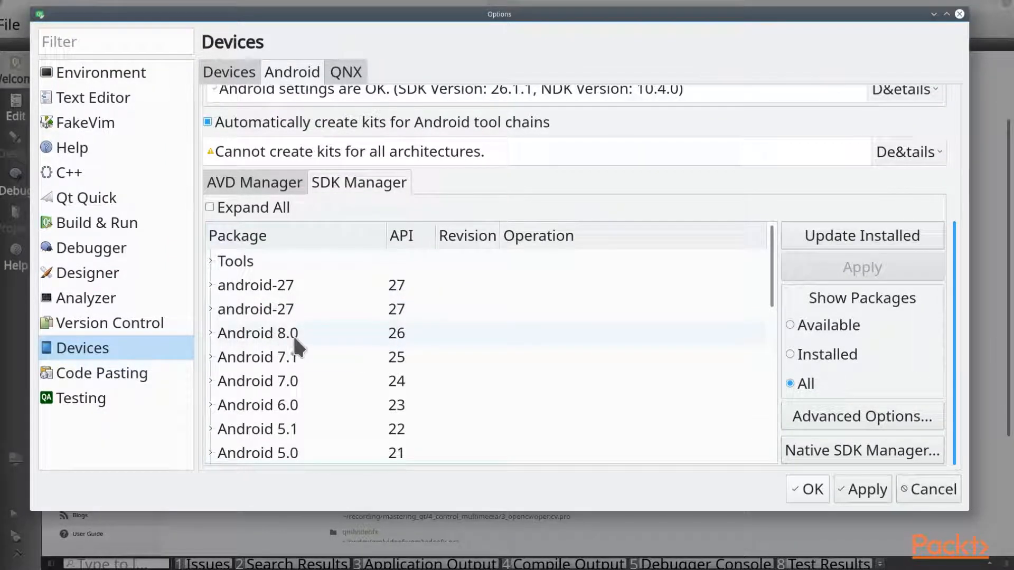
{"action": "mouse_move", "coordinate": [278, 352]}
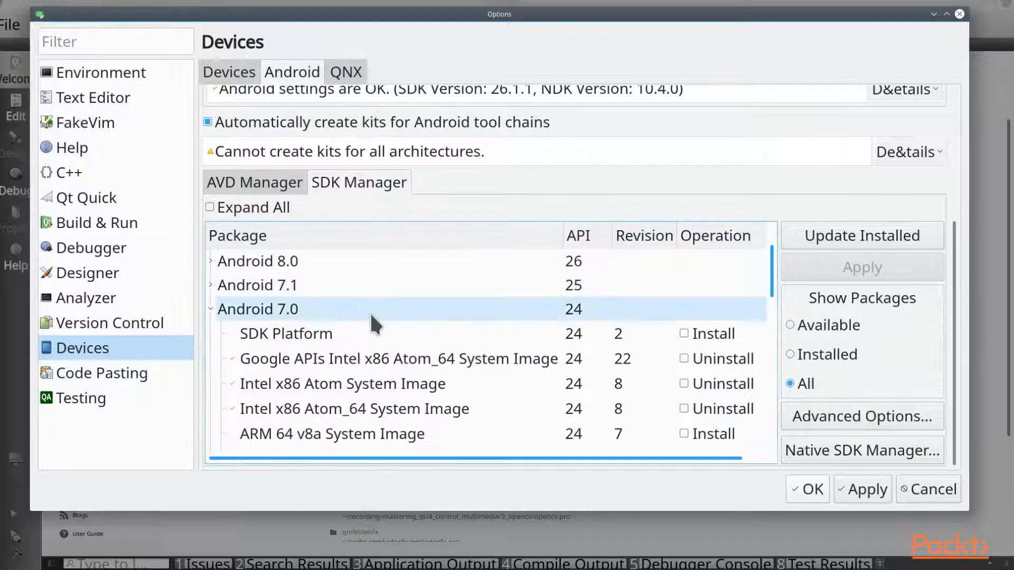
{"action": "scroll", "scroll_direction": "down", "scroll_amount": 3}
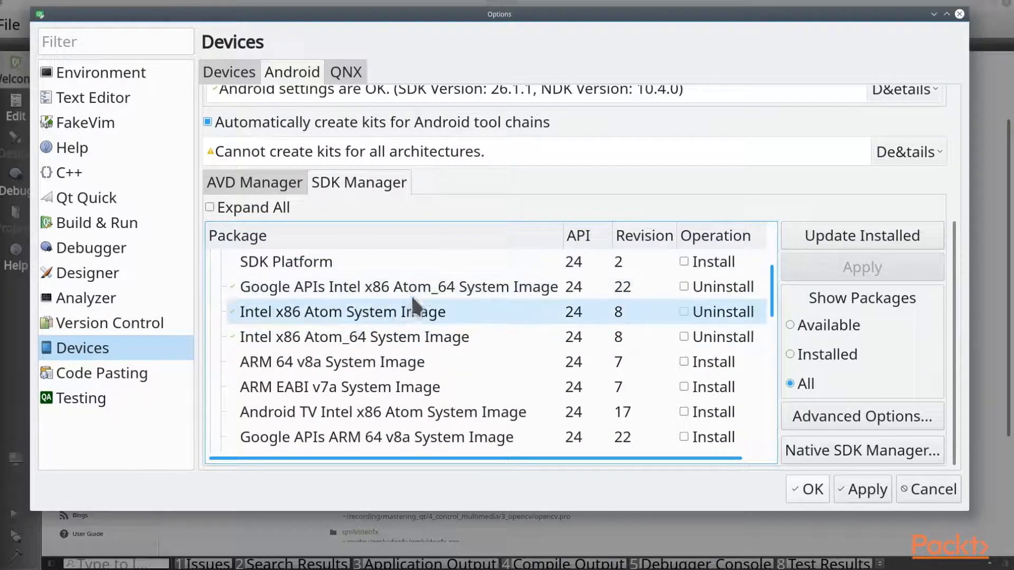
{"action": "mouse_move", "coordinate": [298, 317]}
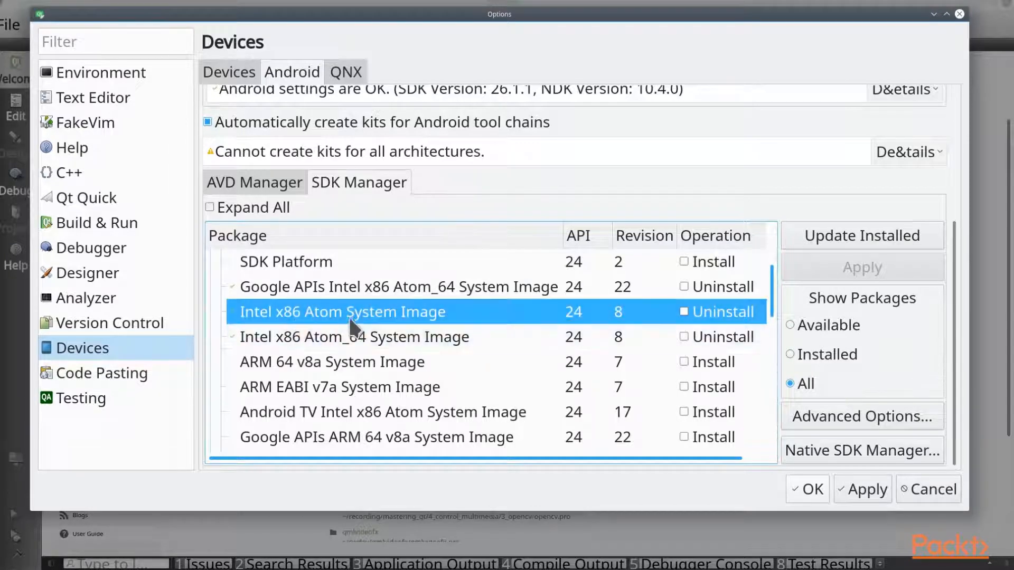
{"action": "mouse_move", "coordinate": [407, 423]}
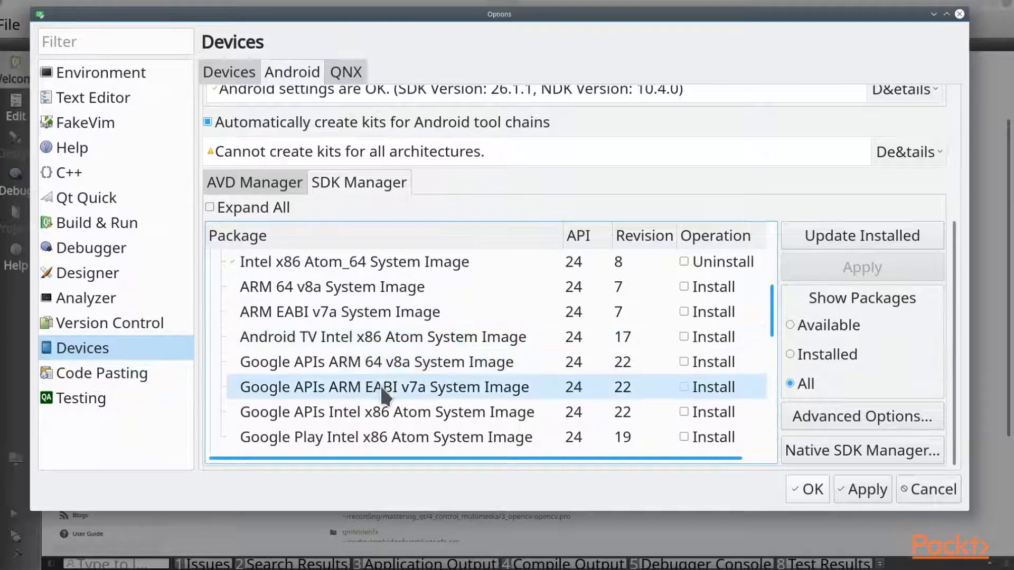
{"action": "left_click", "coordinate": [381, 336]}
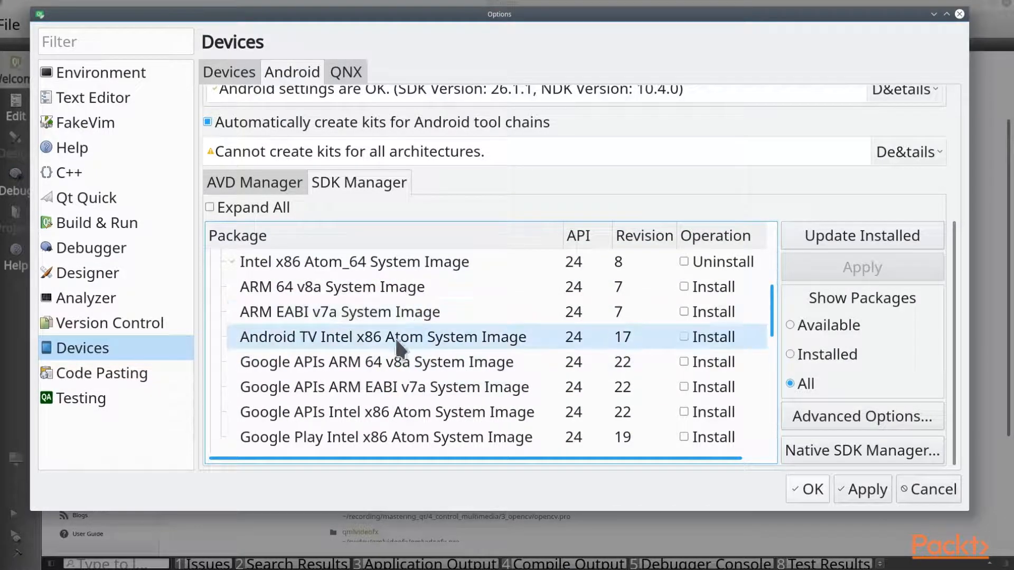
{"action": "left_click", "coordinate": [683, 311]}
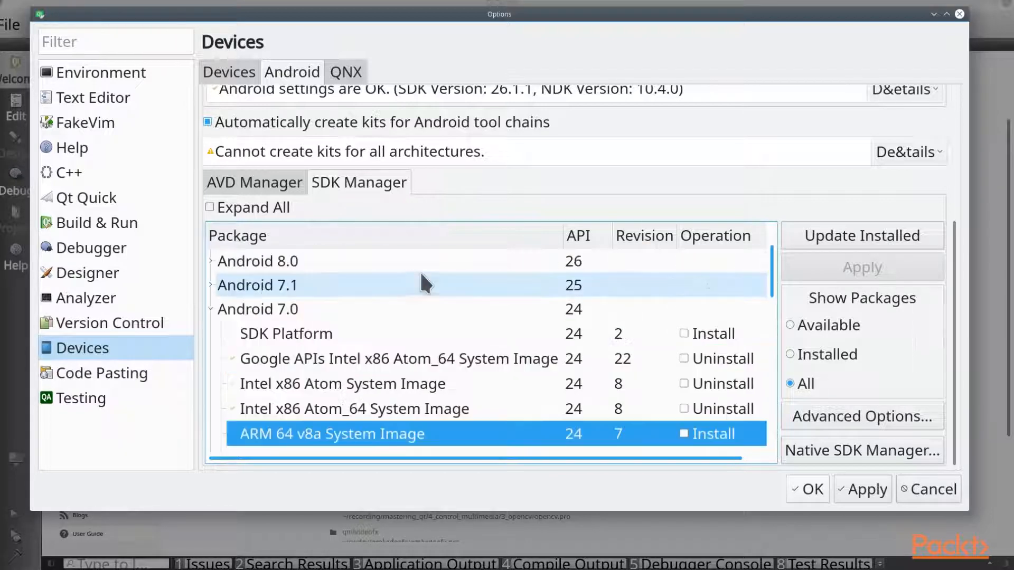
{"action": "mouse_move", "coordinate": [341, 383]}
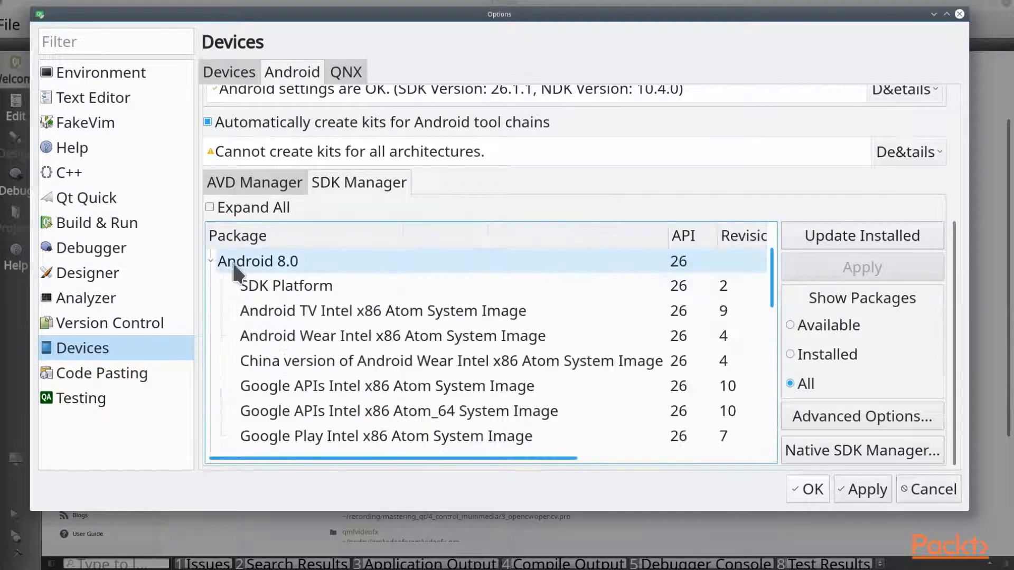
{"action": "left_click", "coordinate": [451, 361]}
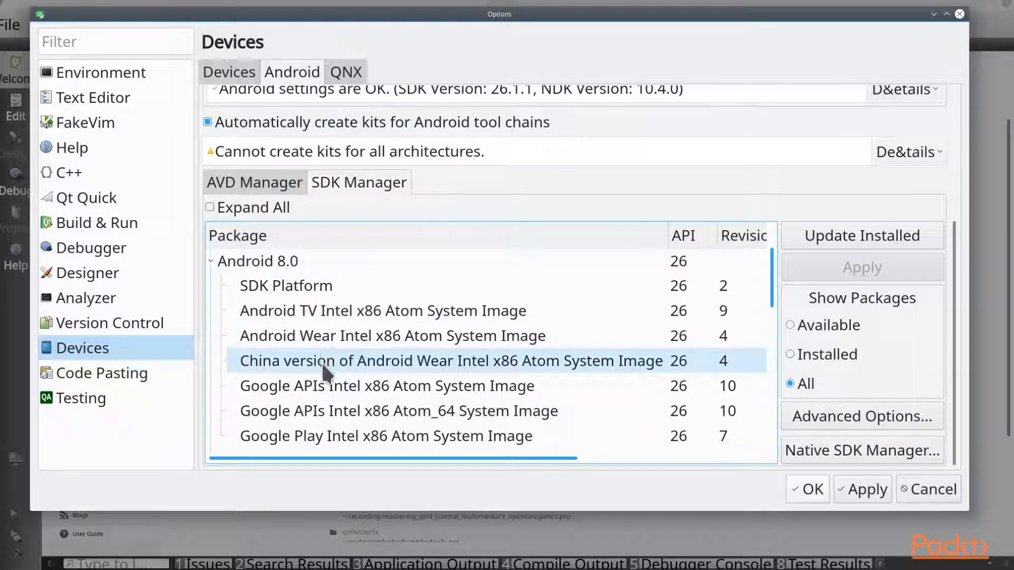
{"action": "left_click", "coordinate": [397, 411]}
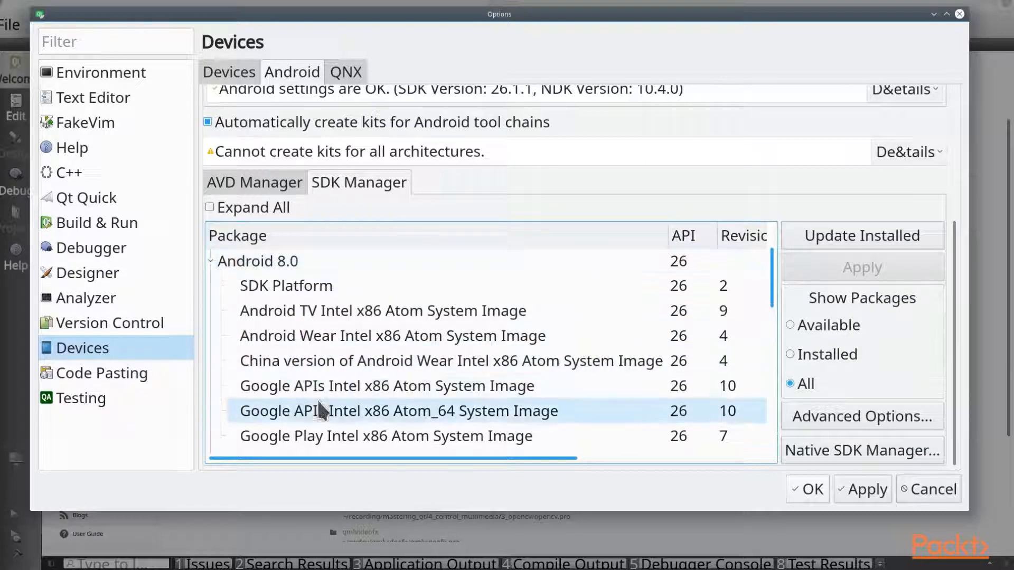
{"action": "left_click", "coordinate": [386, 386]}
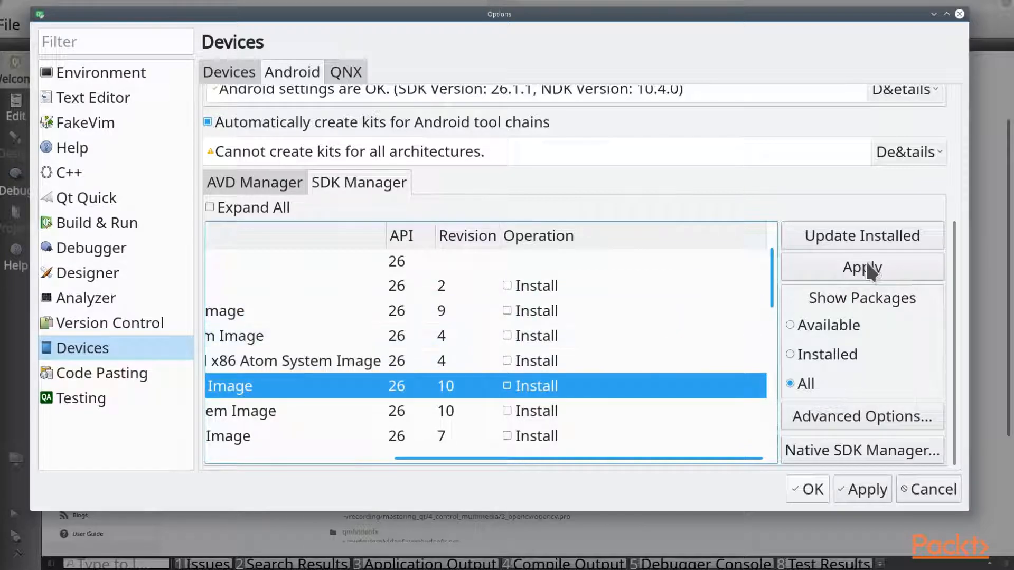
Step: Apply and confirm installing the one marked Android SDK package
{"action": "left_click", "coordinate": [861, 266]}
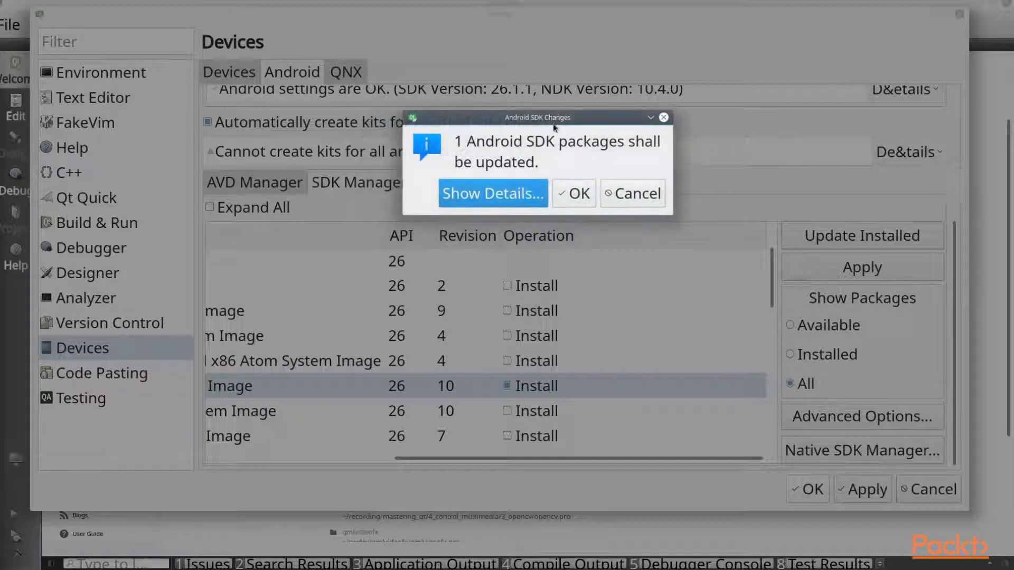
{"action": "left_click", "coordinate": [572, 193]}
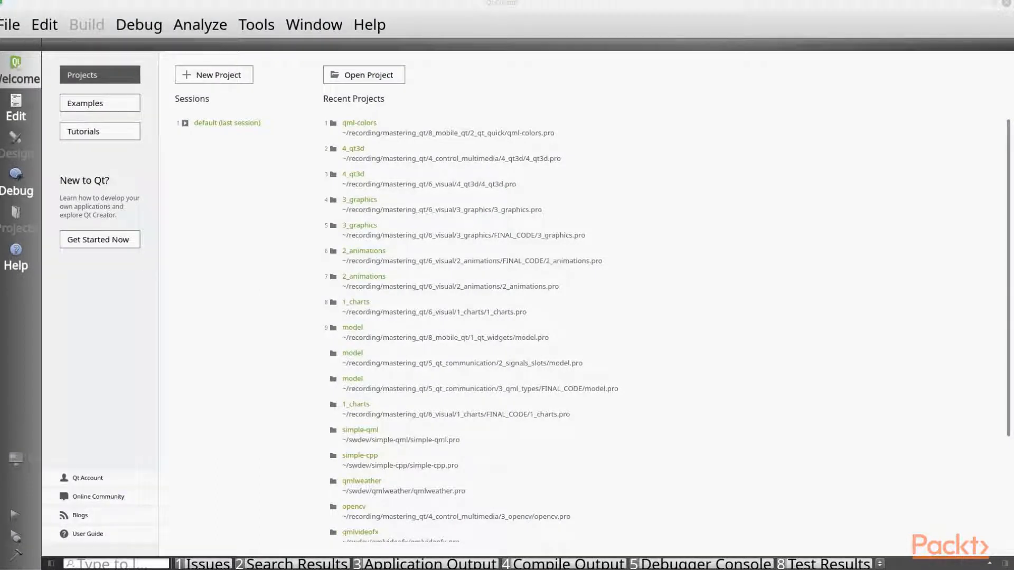
Step: Open model.pro and configure it with only the Android for x86 kit
{"action": "left_click", "coordinate": [363, 74]}
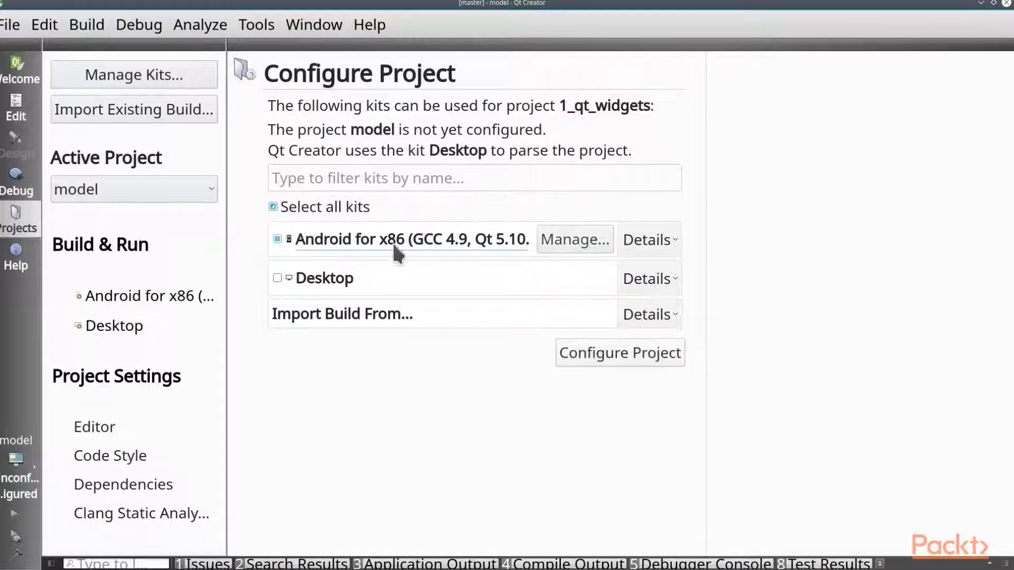
{"action": "mouse_move", "coordinate": [444, 259]}
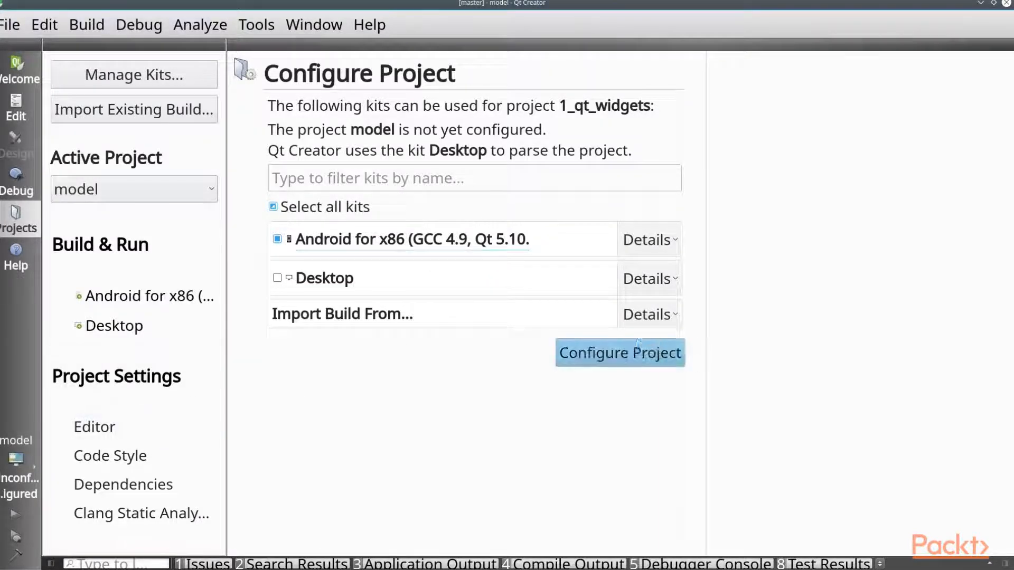
{"action": "left_click", "coordinate": [618, 353]}
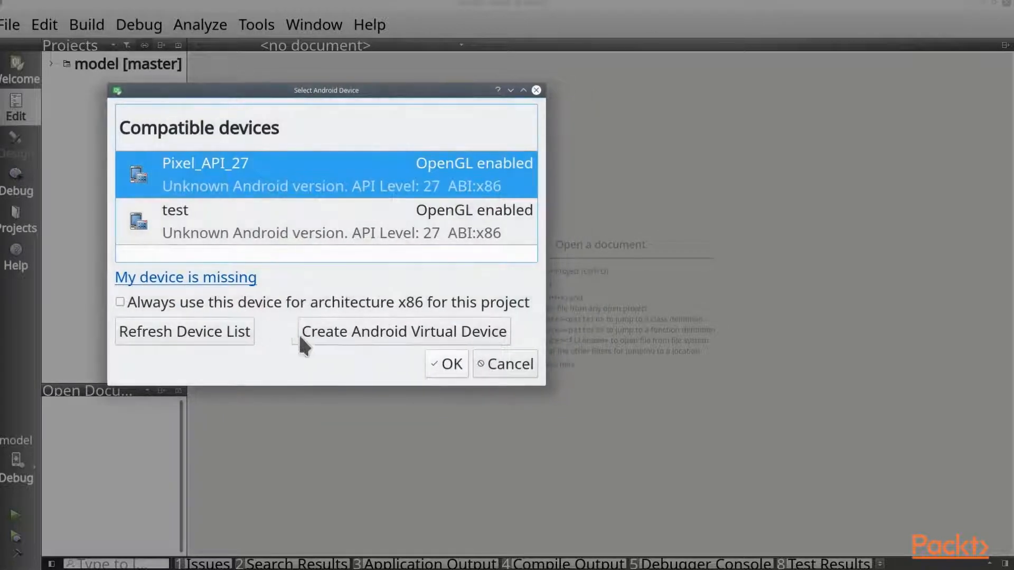
Step: Create an x86 android-27 virtual device named test2 and choose it as the run target
{"action": "left_click", "coordinate": [403, 331]}
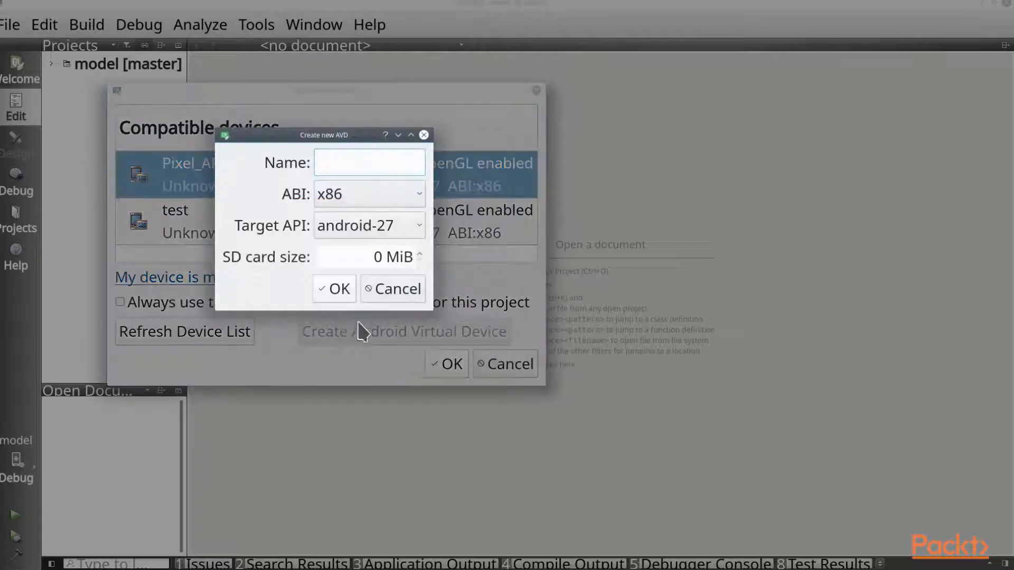
{"action": "left_click", "coordinate": [368, 162]}
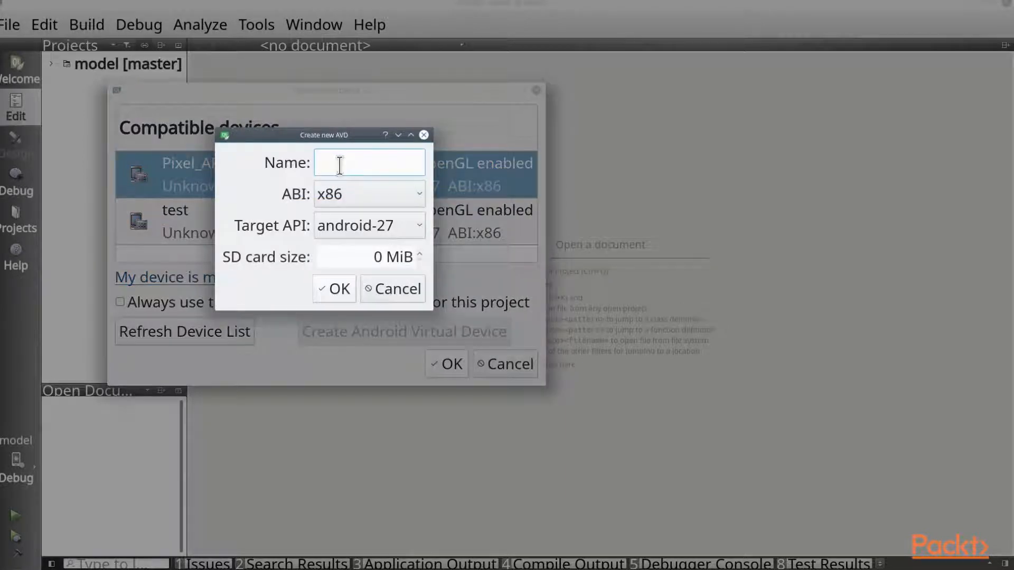
{"action": "type", "text": "test2"}
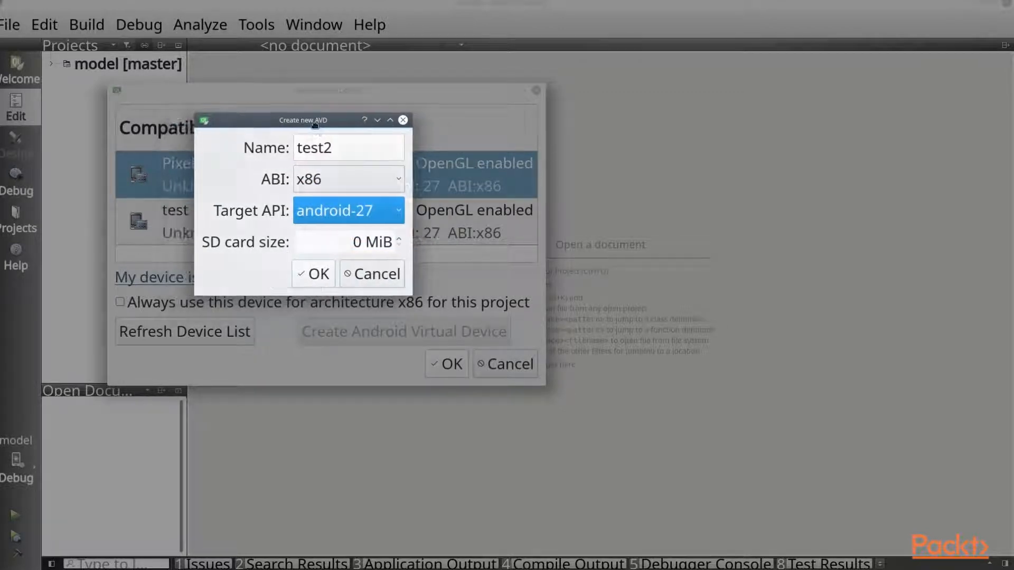
{"action": "left_click", "coordinate": [312, 274]}
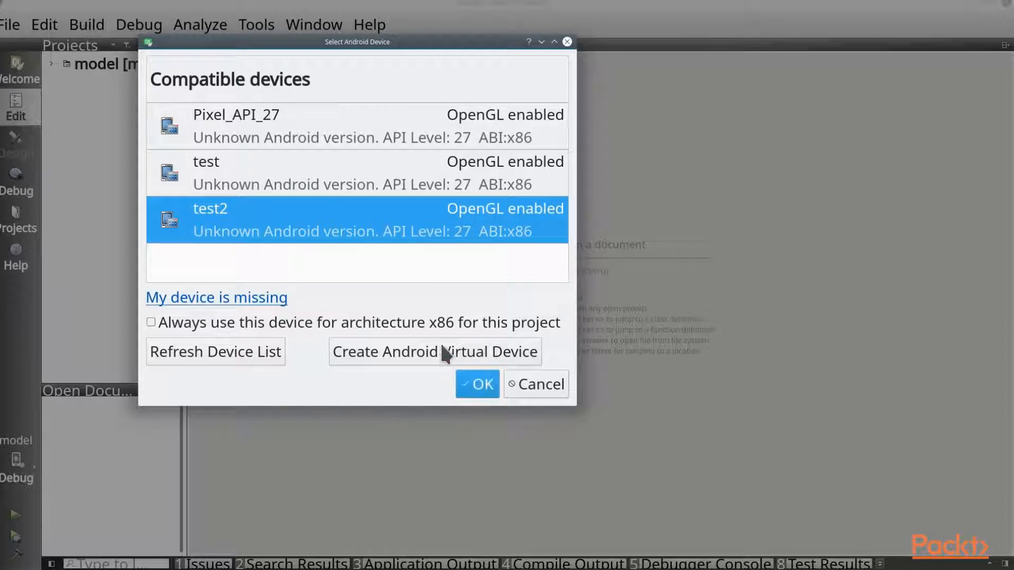
{"action": "left_click", "coordinate": [476, 383]}
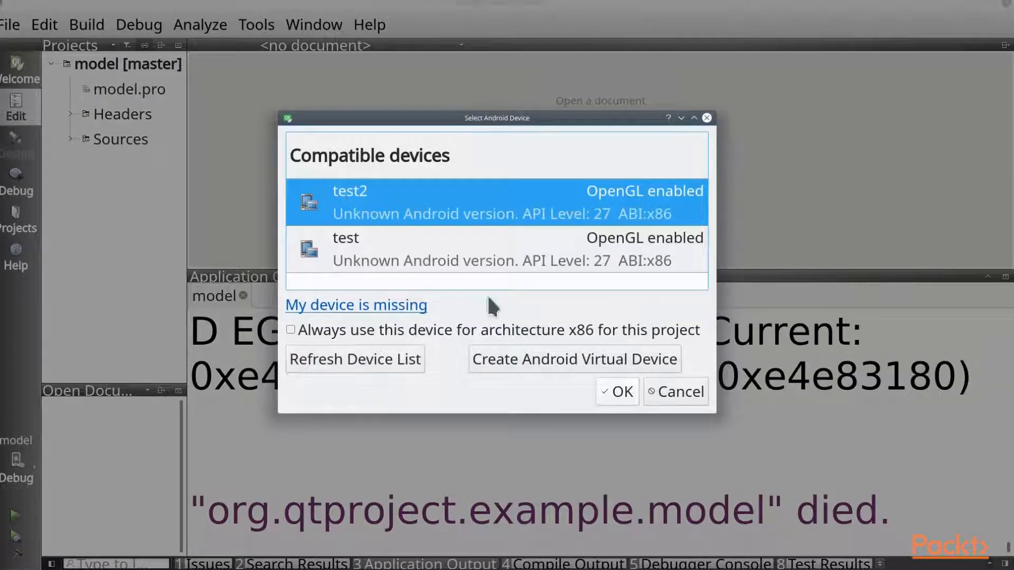
{"action": "mouse_move", "coordinate": [575, 346]}
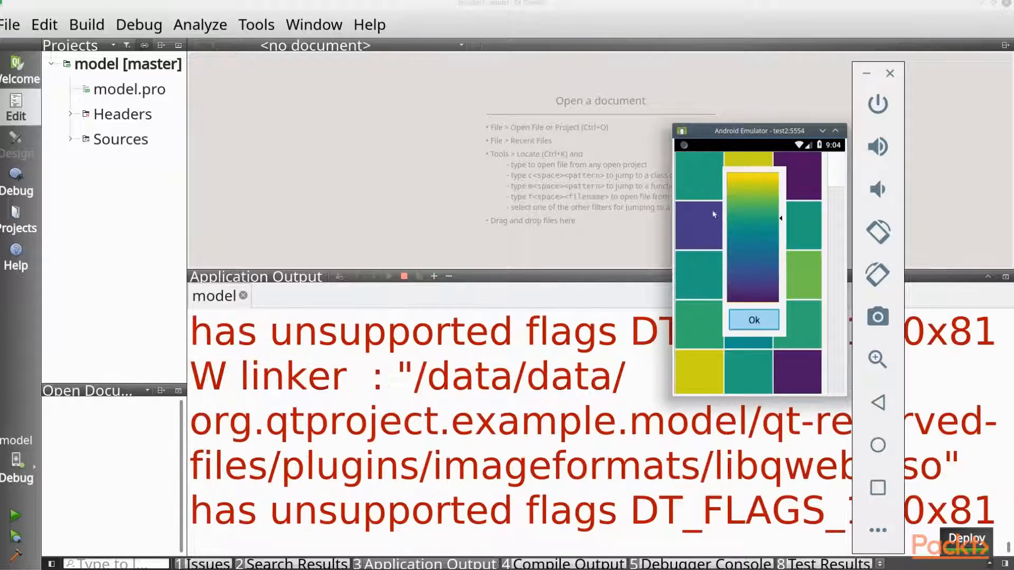
Step: Dismiss the colour picker dialog in the model app running on the test2 emulator
{"action": "left_click", "coordinate": [752, 319]}
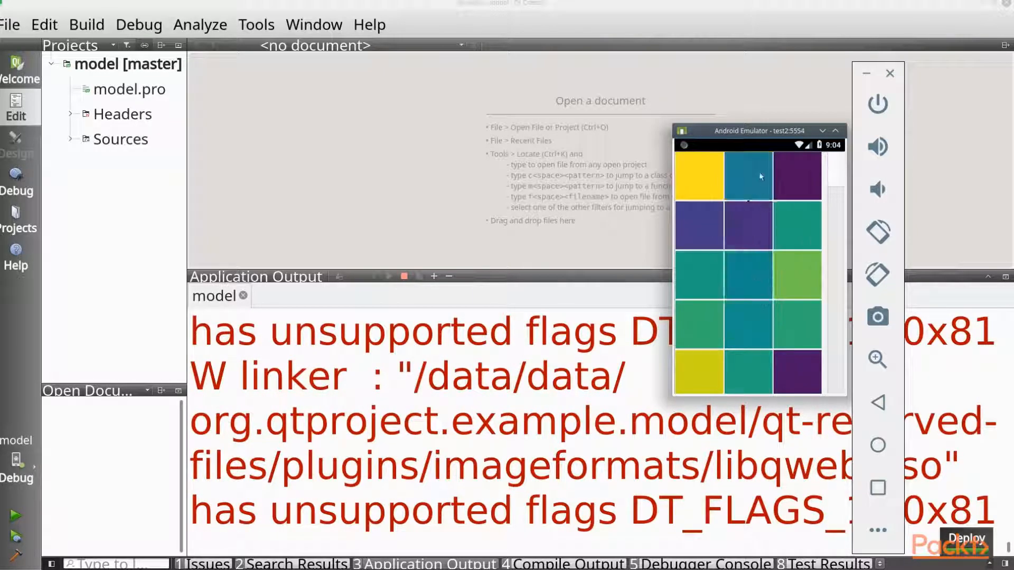
{"action": "mouse_move", "coordinate": [617, 115]}
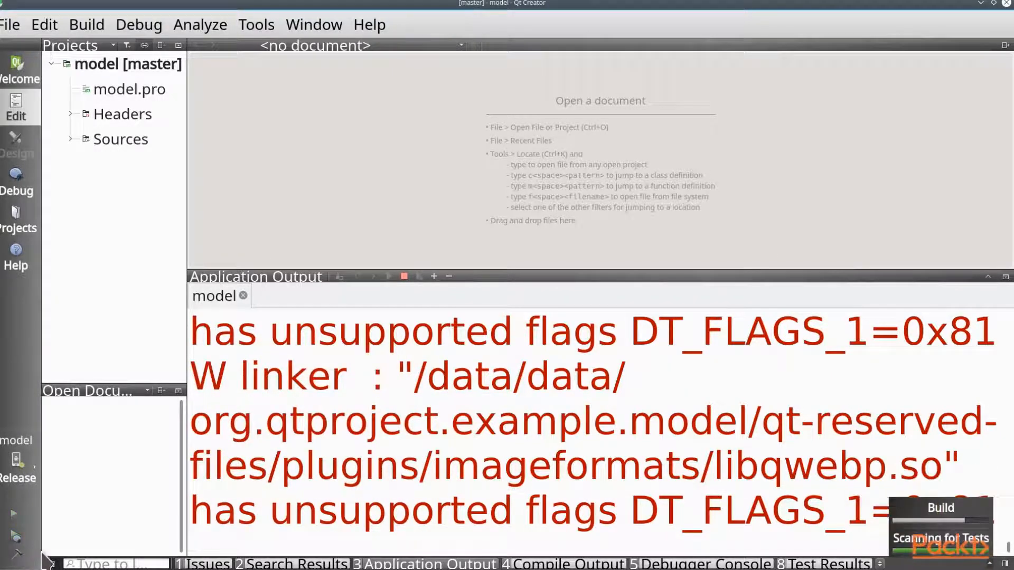
Step: Copy the Release build directory path and cd toward android-build in a terminal
{"action": "left_click", "coordinate": [19, 214]}
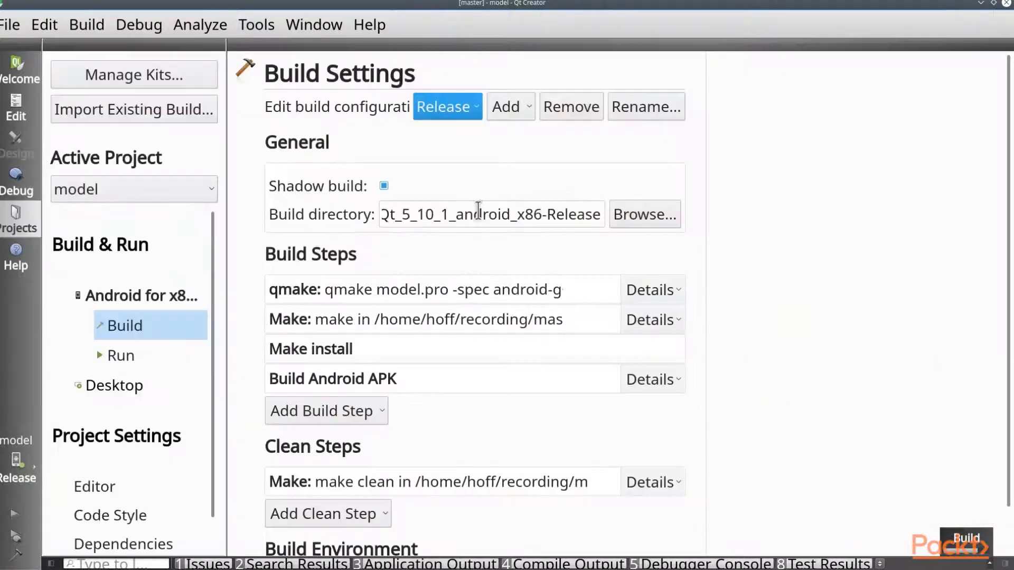
{"action": "right_click", "coordinate": [490, 213]}
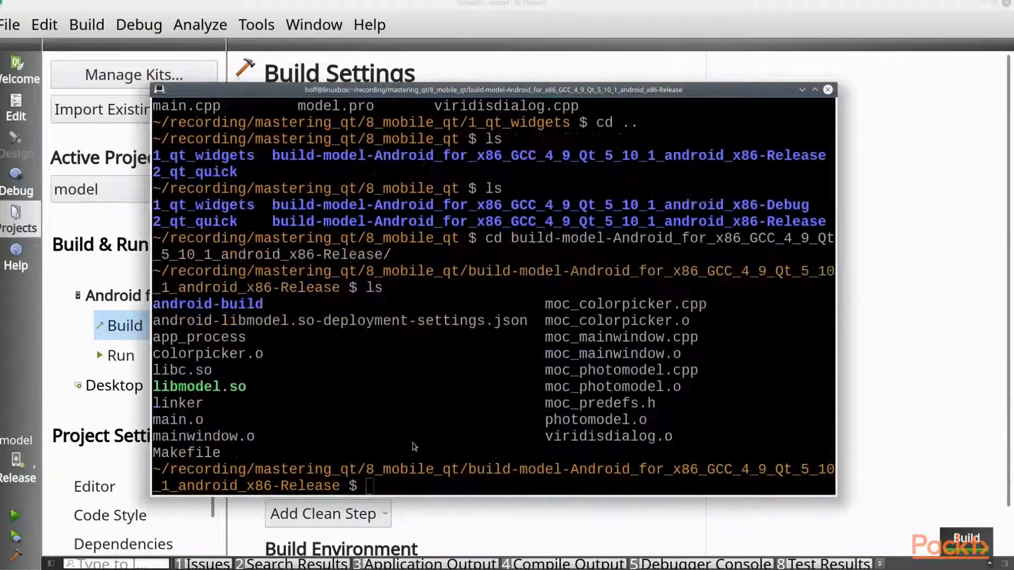
{"action": "type", "text": "cd android-build/"}
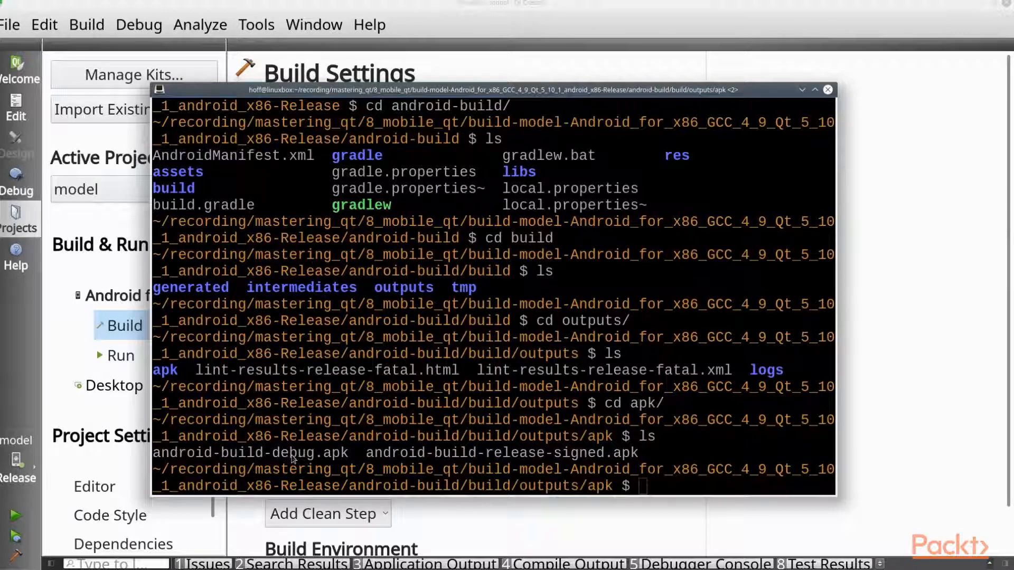
{"action": "mouse_move", "coordinate": [469, 459]}
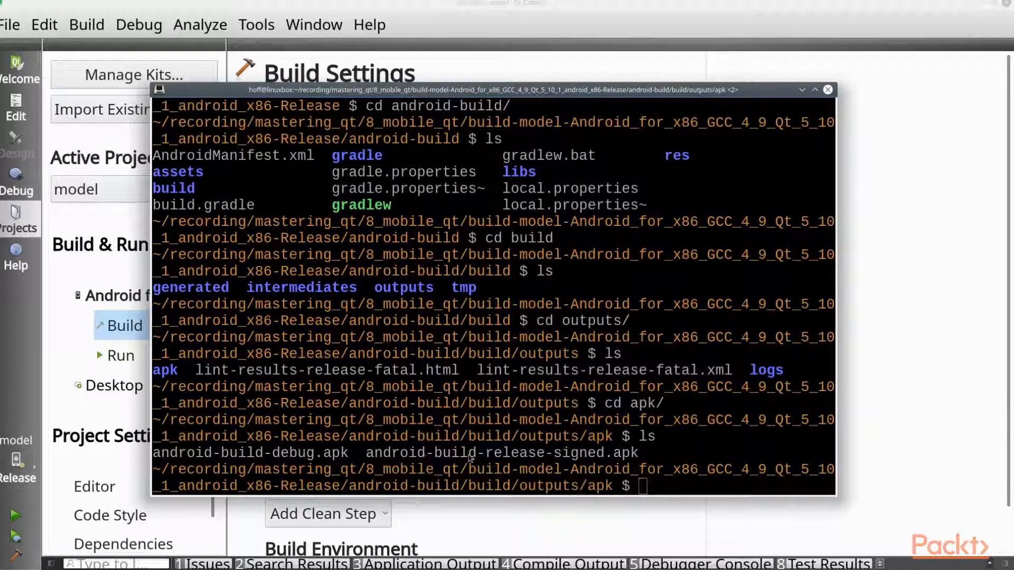